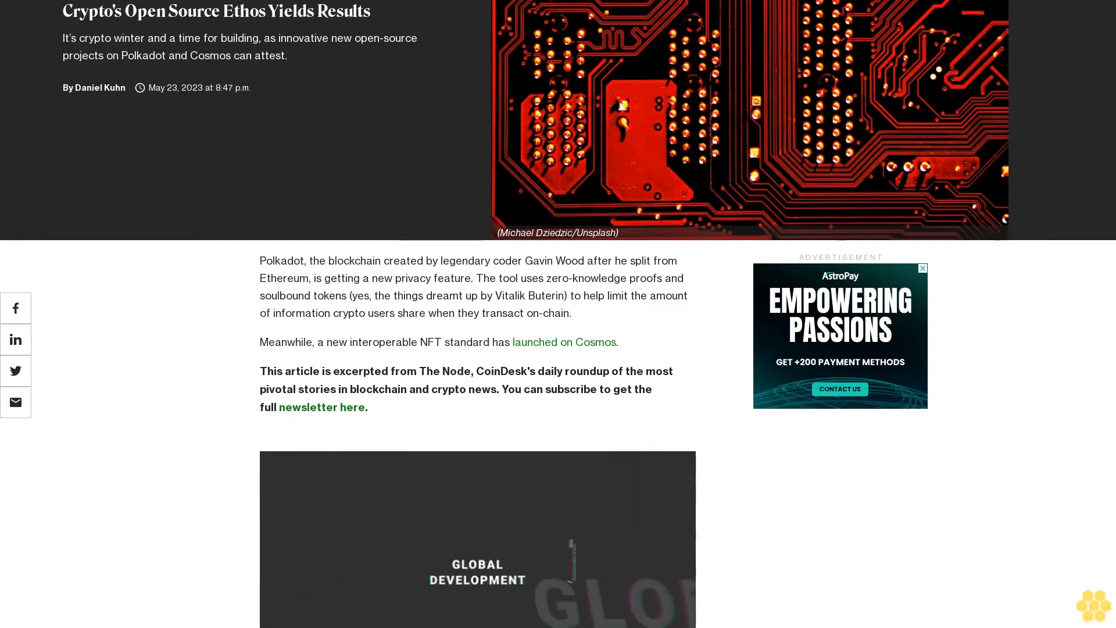
scroll("down", 3)
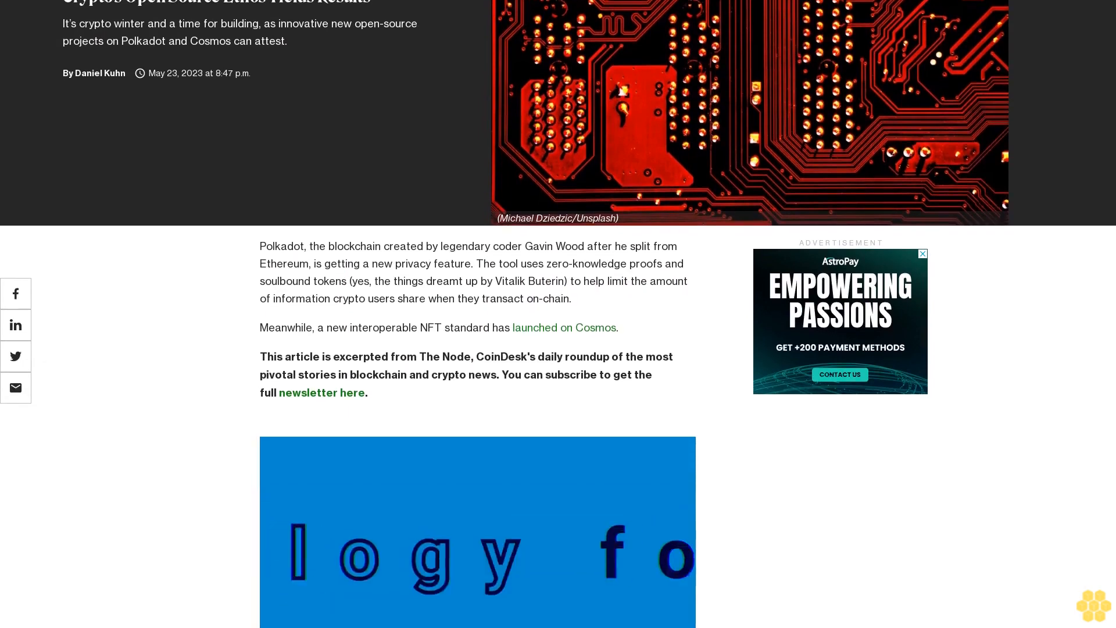
scroll("up", 3)
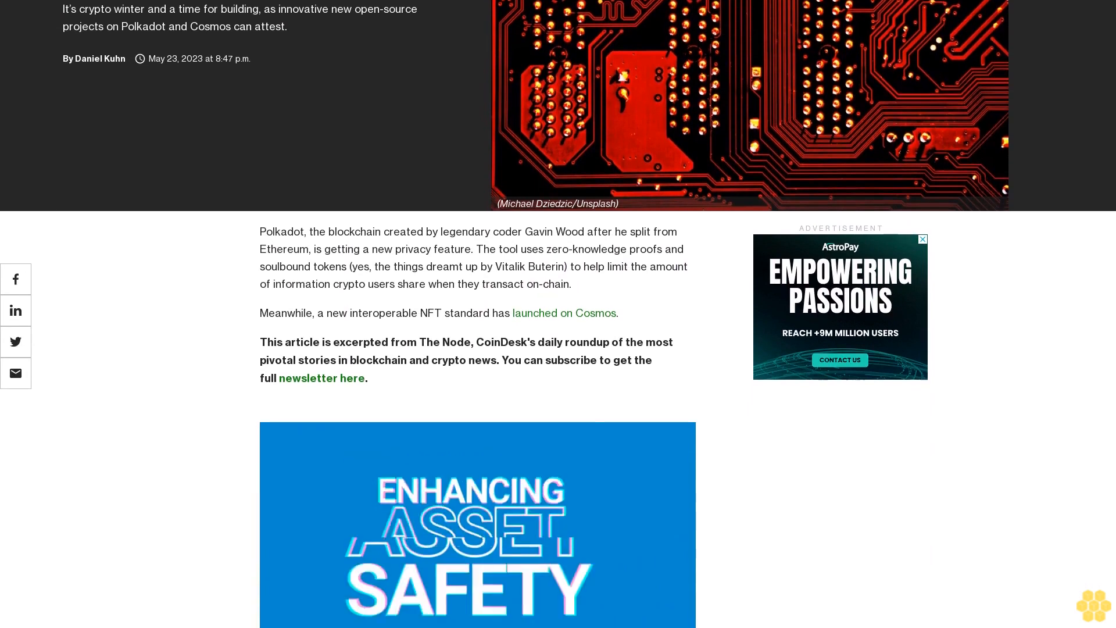
scroll("down", 3)
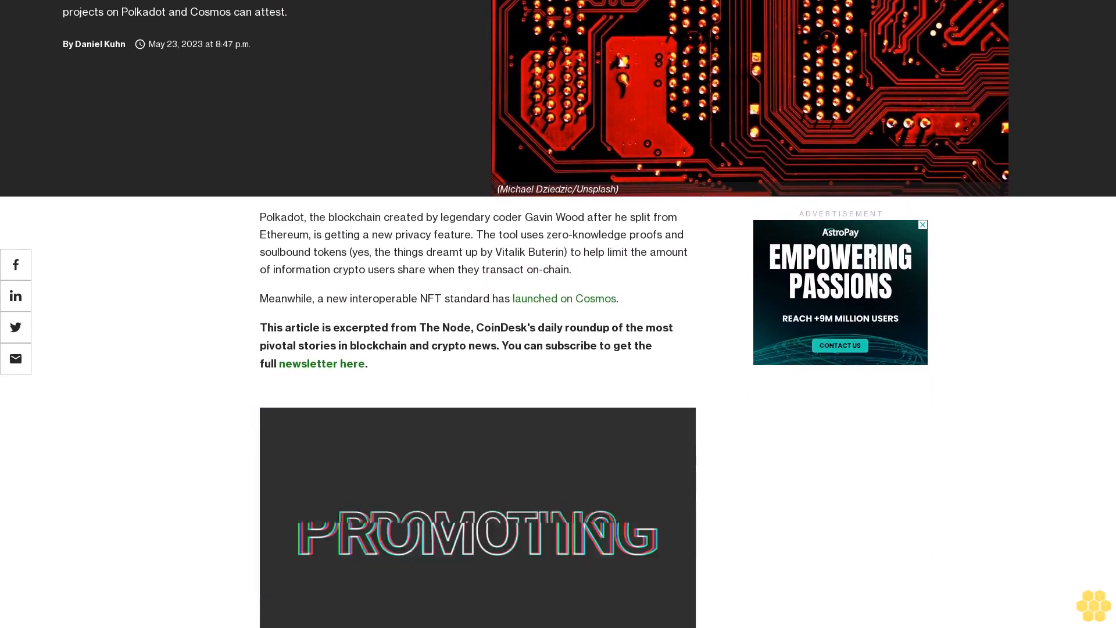
scroll("down", 3)
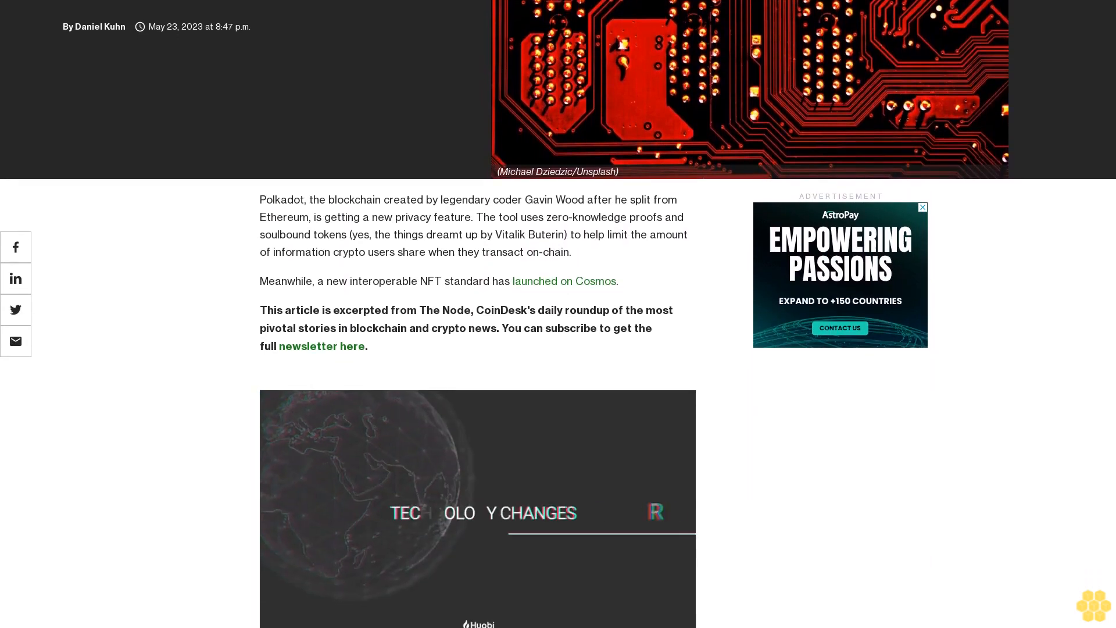
scroll("down", 3)
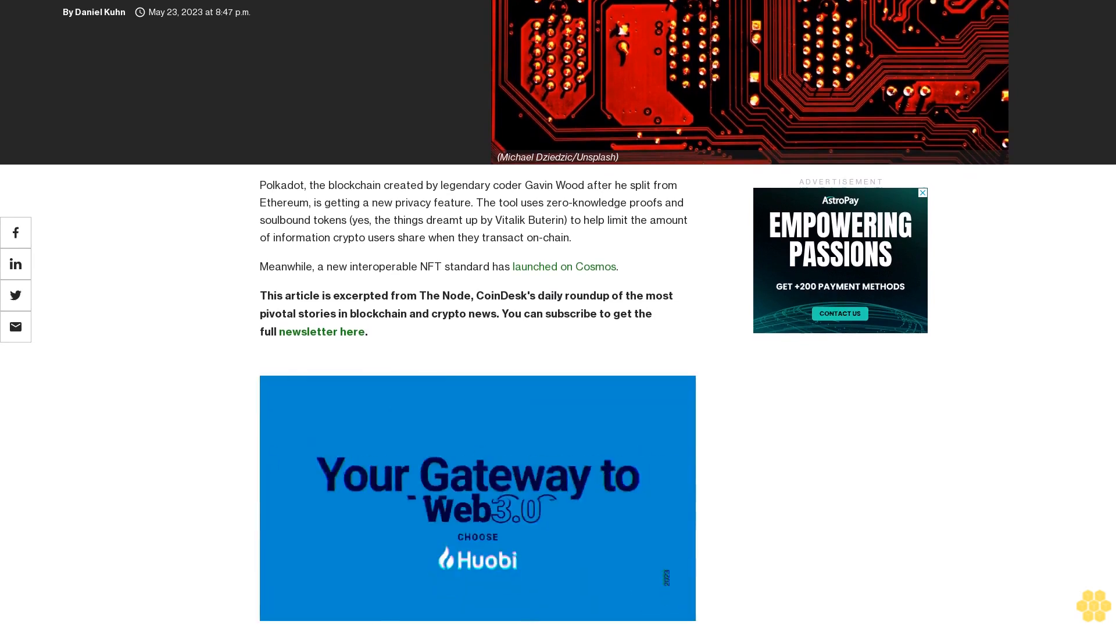
scroll("down", 3)
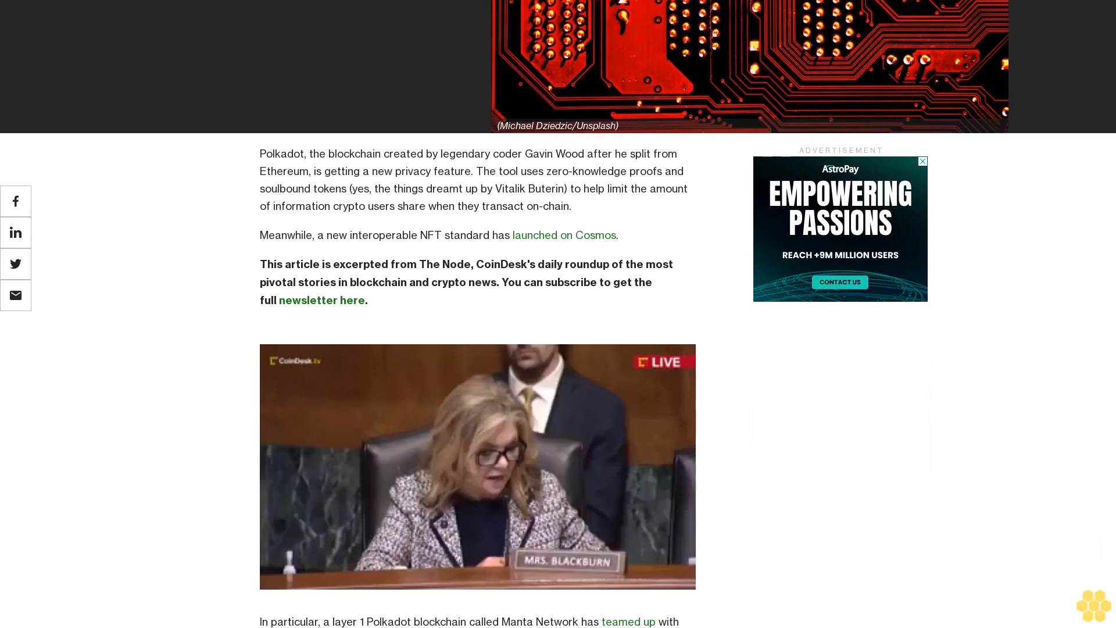
scroll("down", 3)
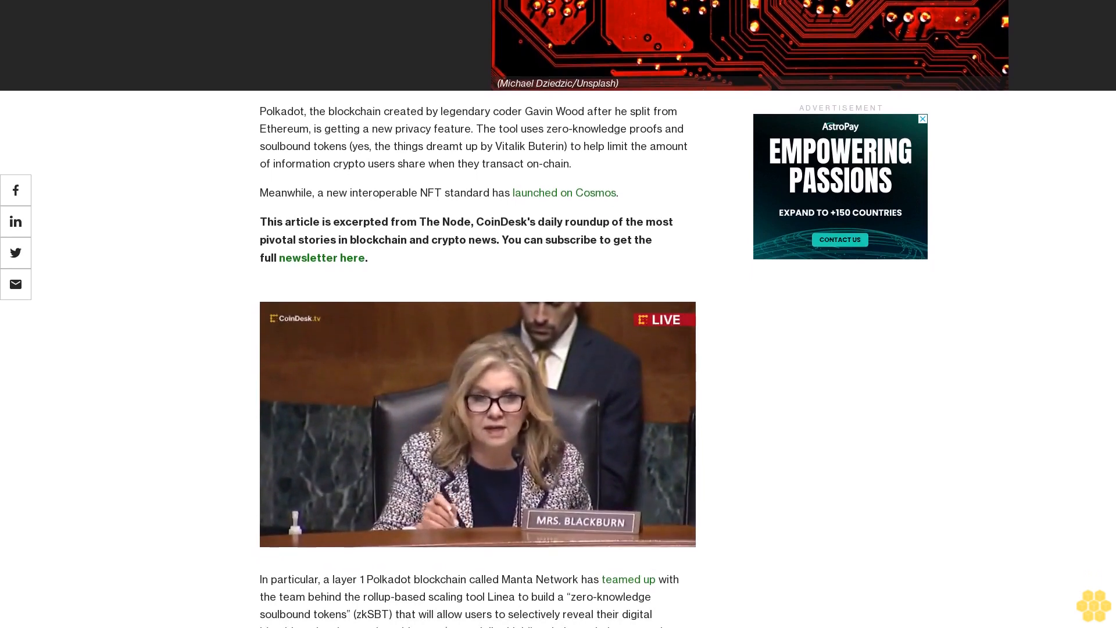
scroll("down", 3)
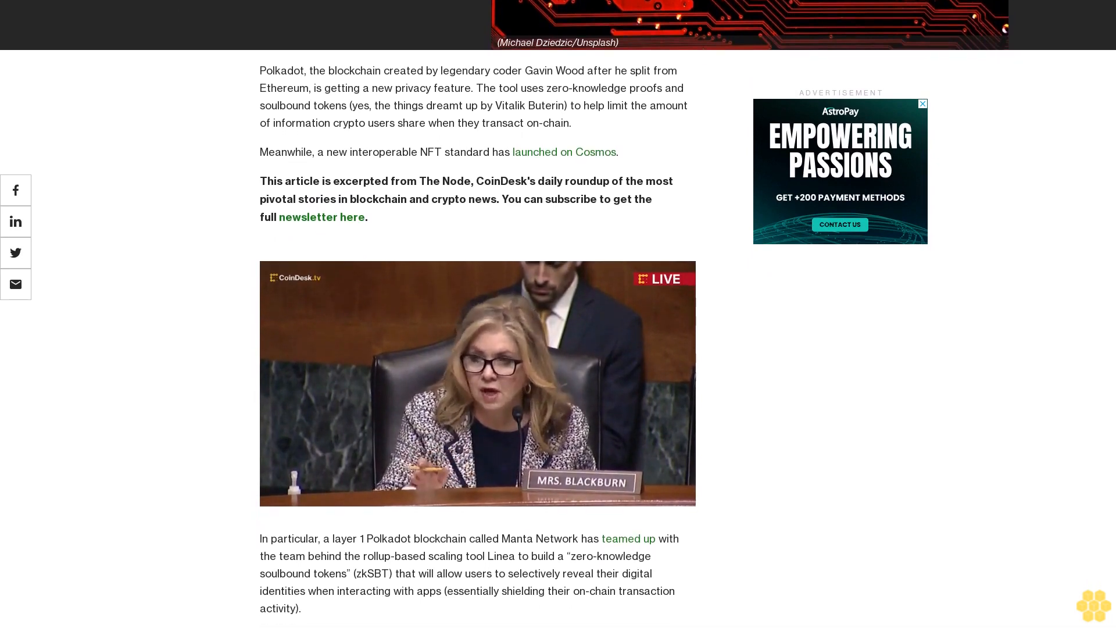
scroll("down", 3)
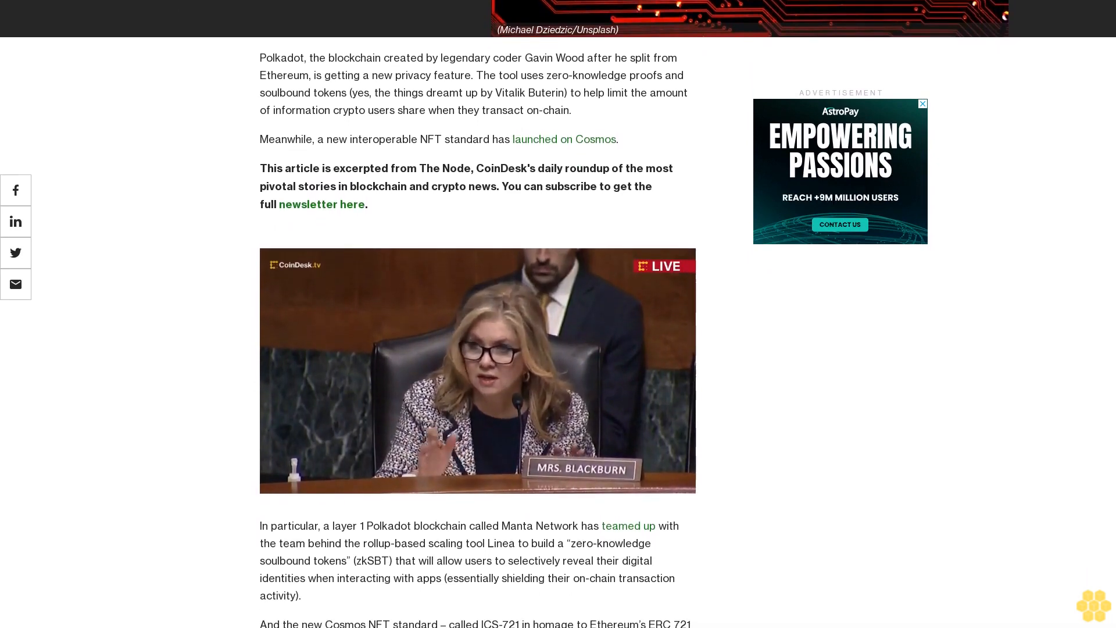
scroll("up", 3)
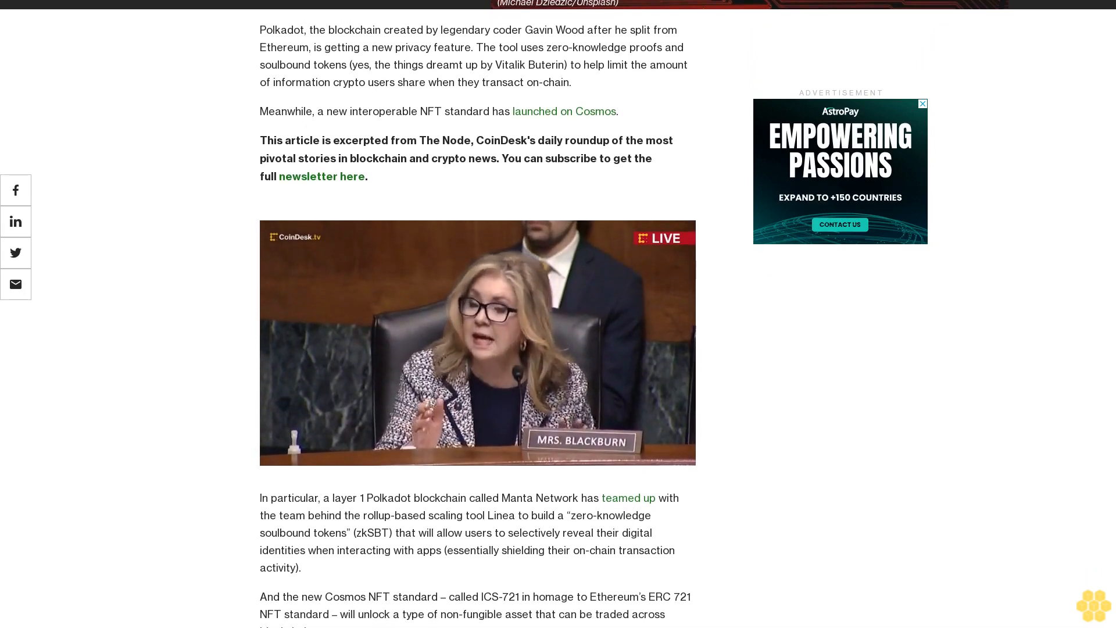
scroll("up", 3)
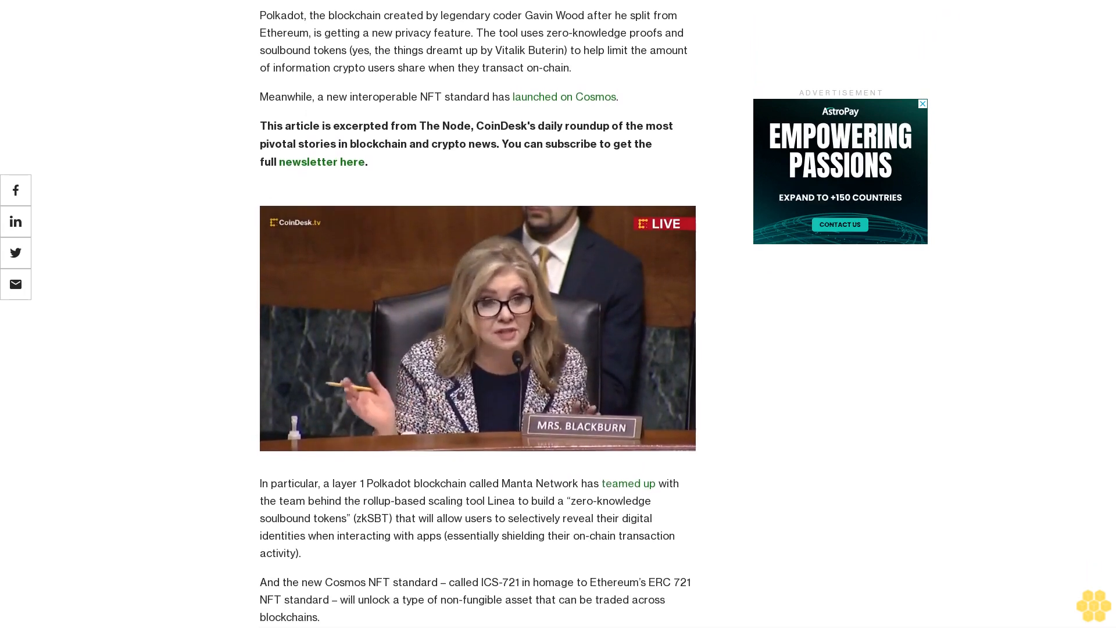
scroll("down", 3)
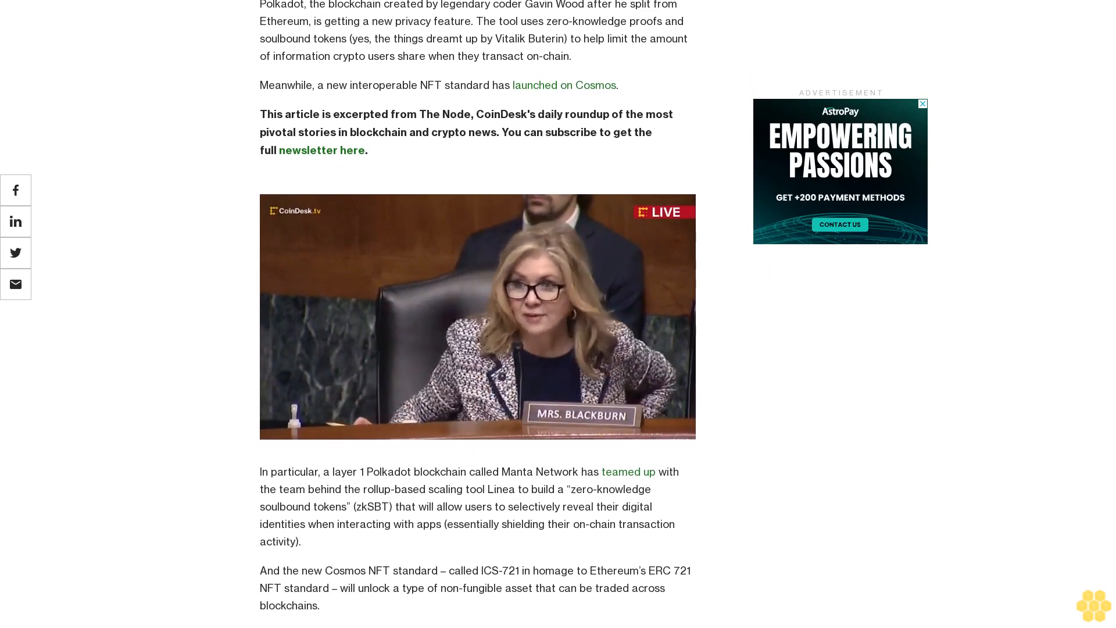
scroll("down", 3)
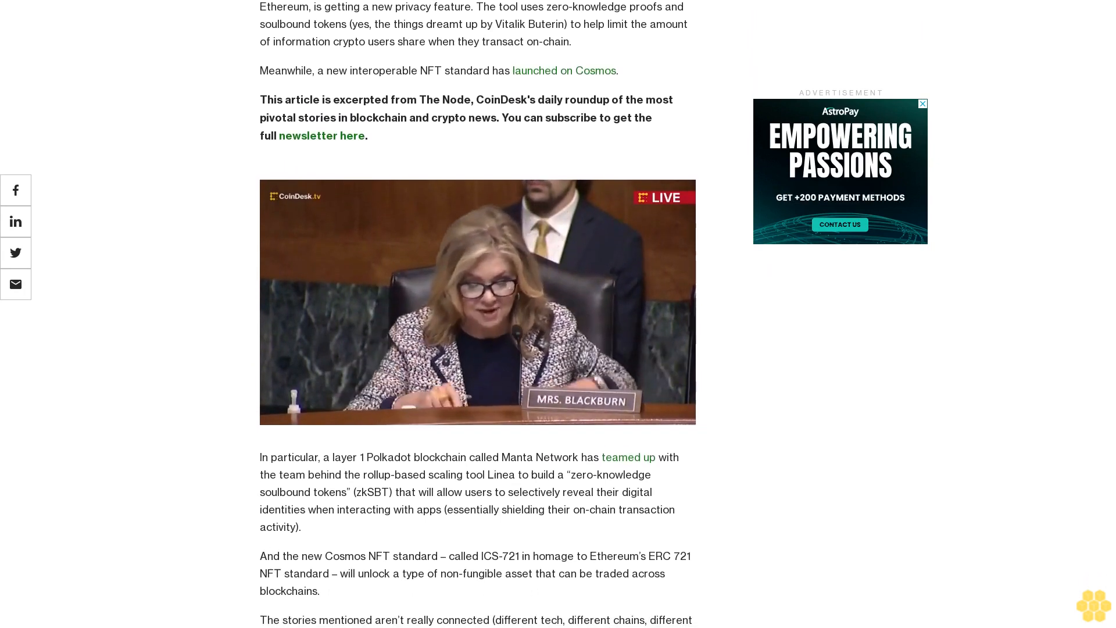
scroll("down", 3)
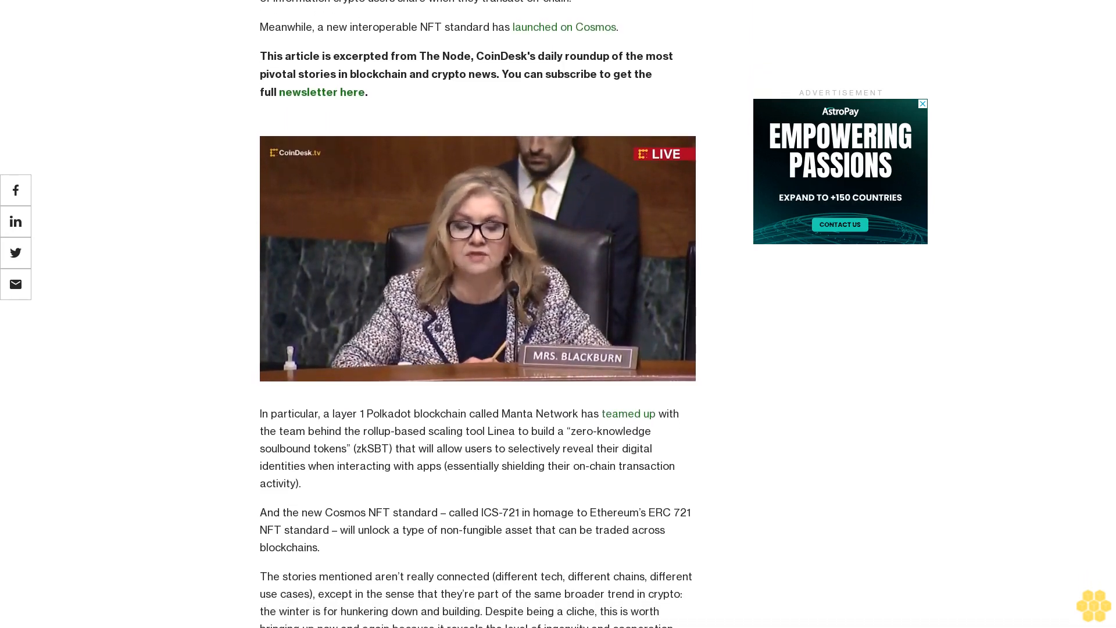
scroll("down", 3)
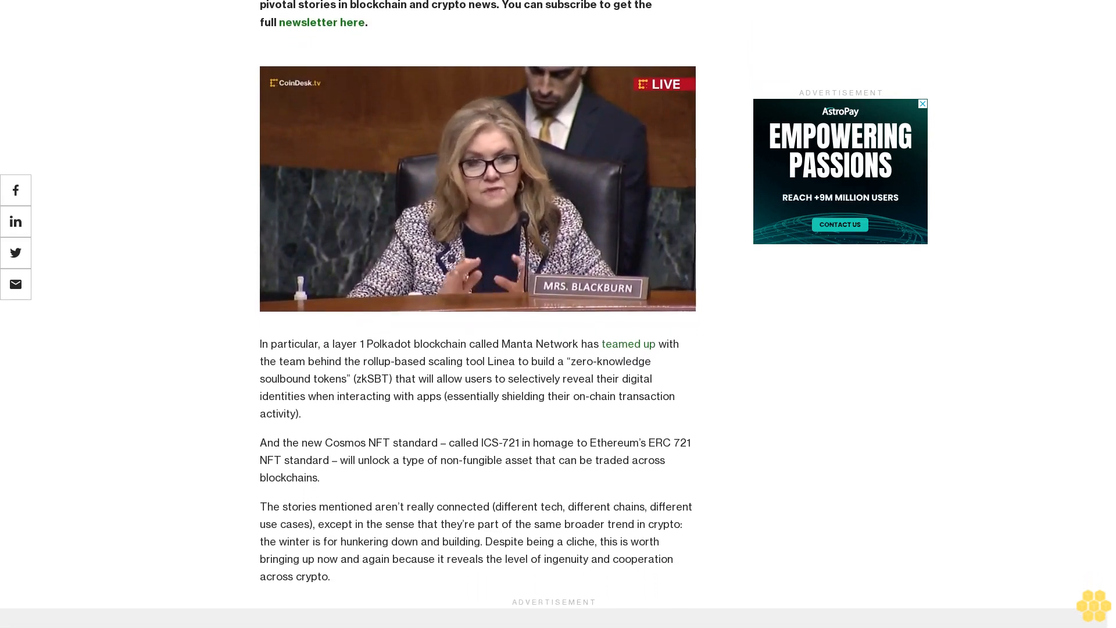
scroll("up", 3)
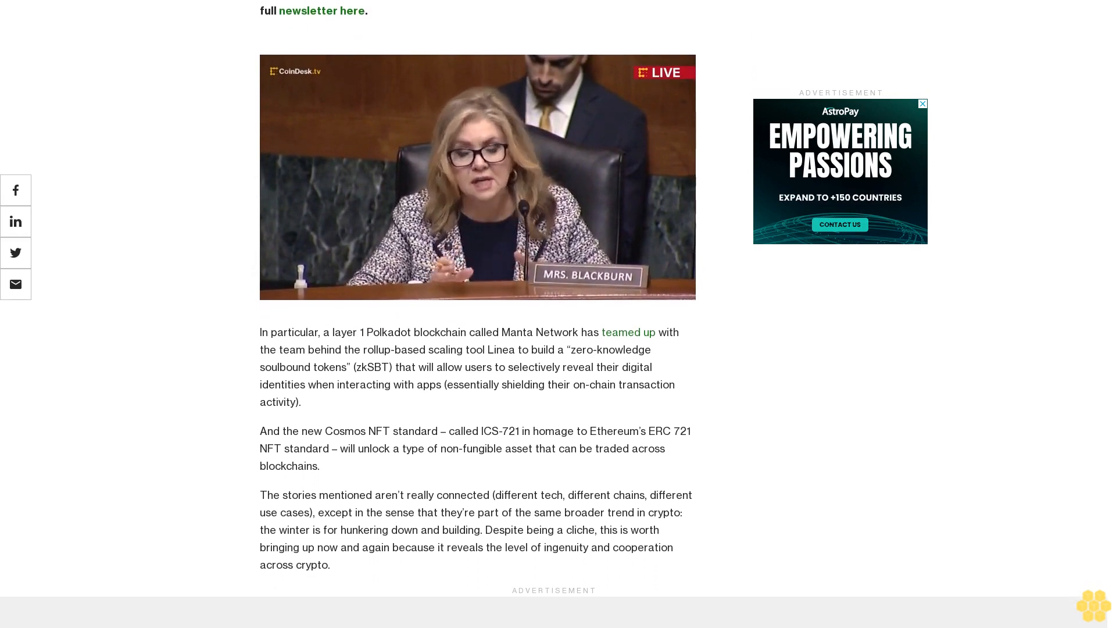
scroll("up", 3)
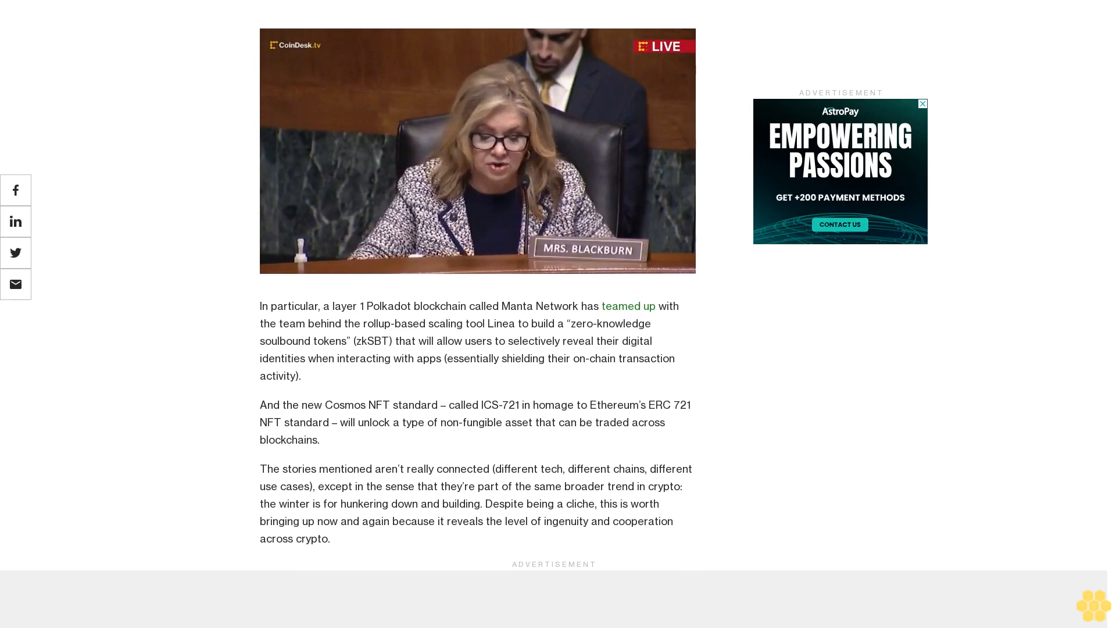
scroll("up", 3)
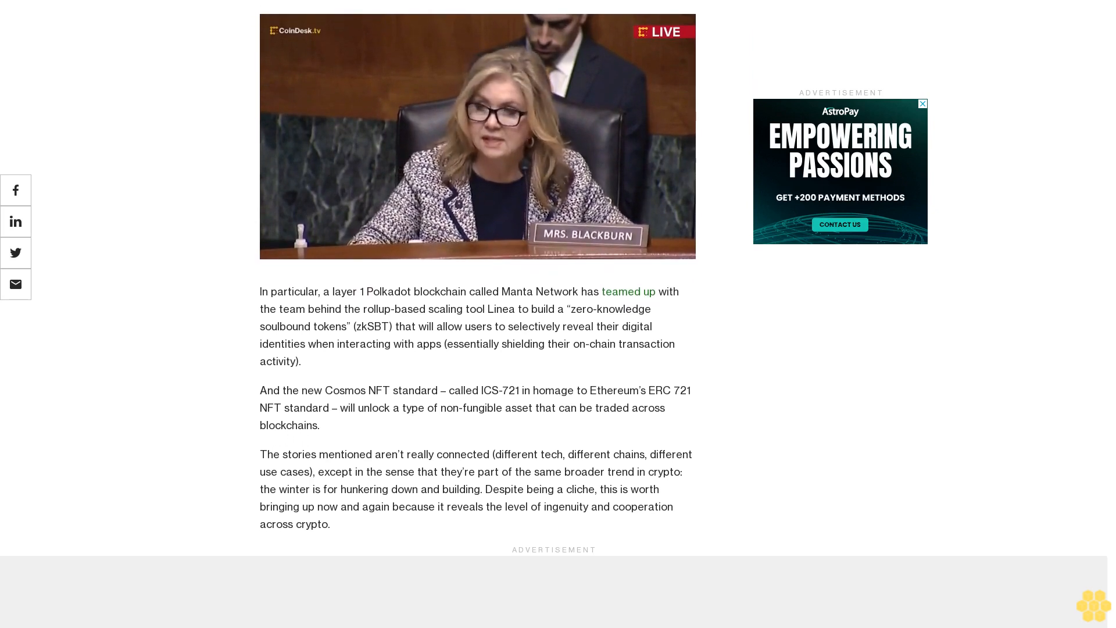
scroll("down", 3)
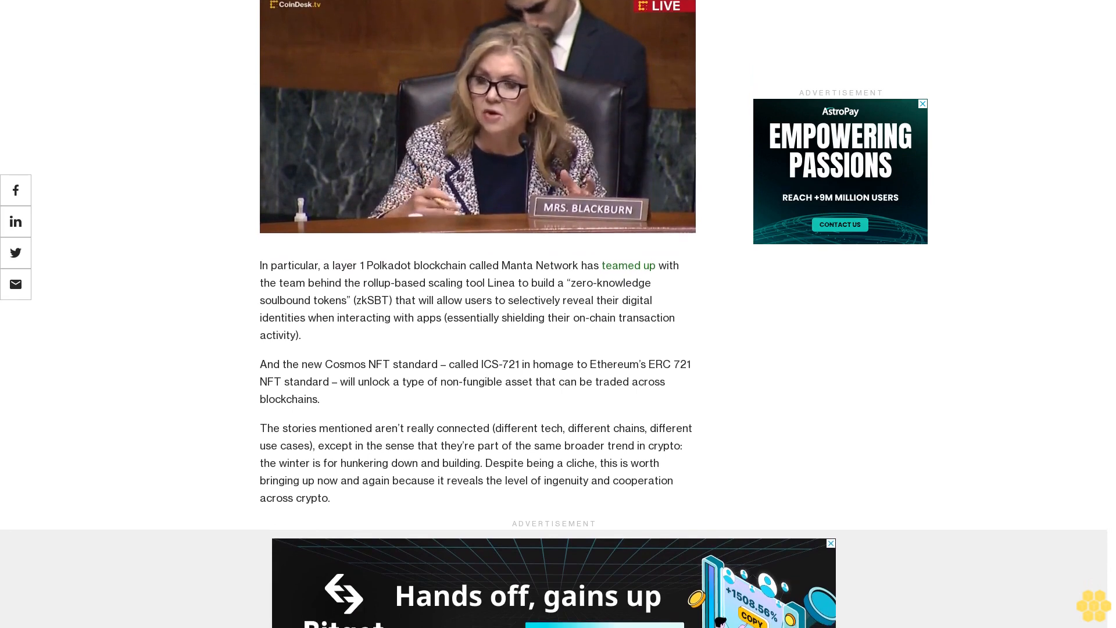
scroll("down", 3)
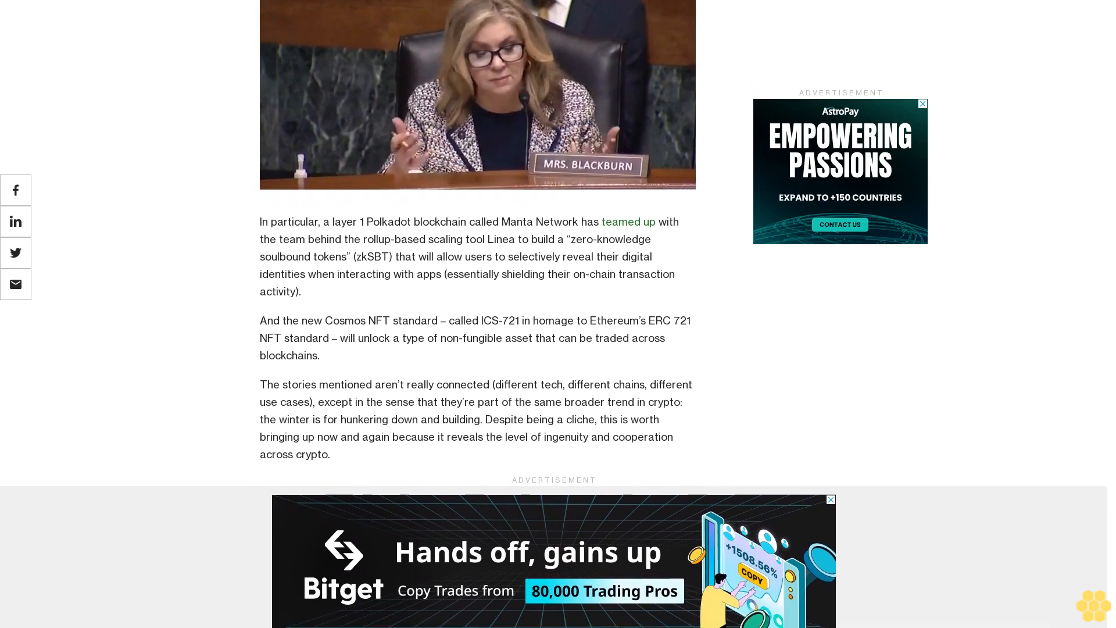
scroll("up", 3)
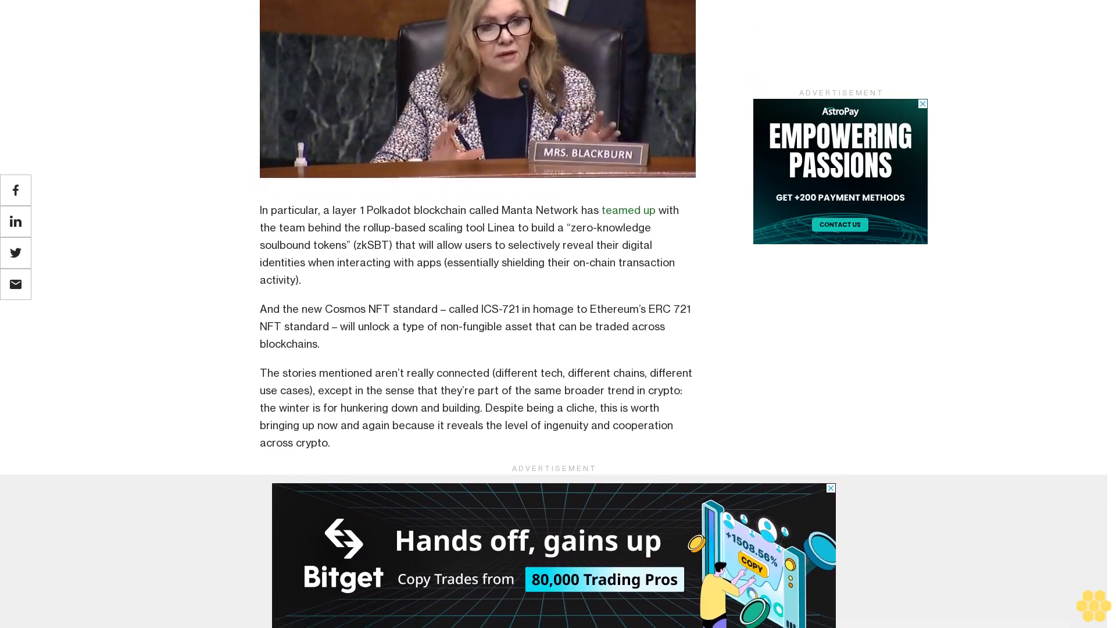
scroll("down", 3)
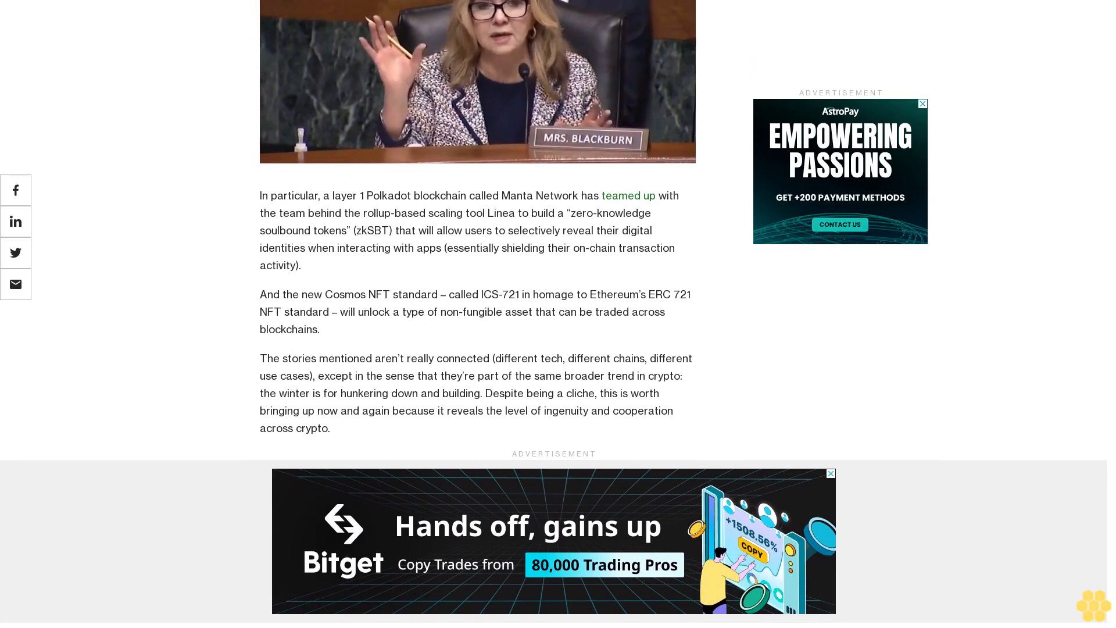
scroll("down", 3)
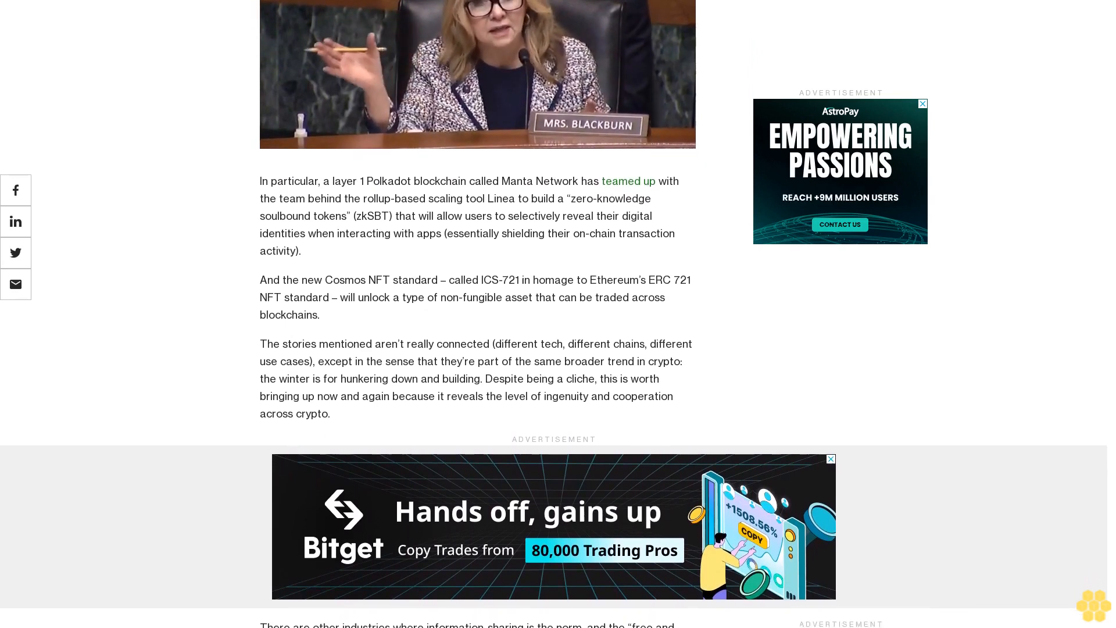
scroll("down", 3)
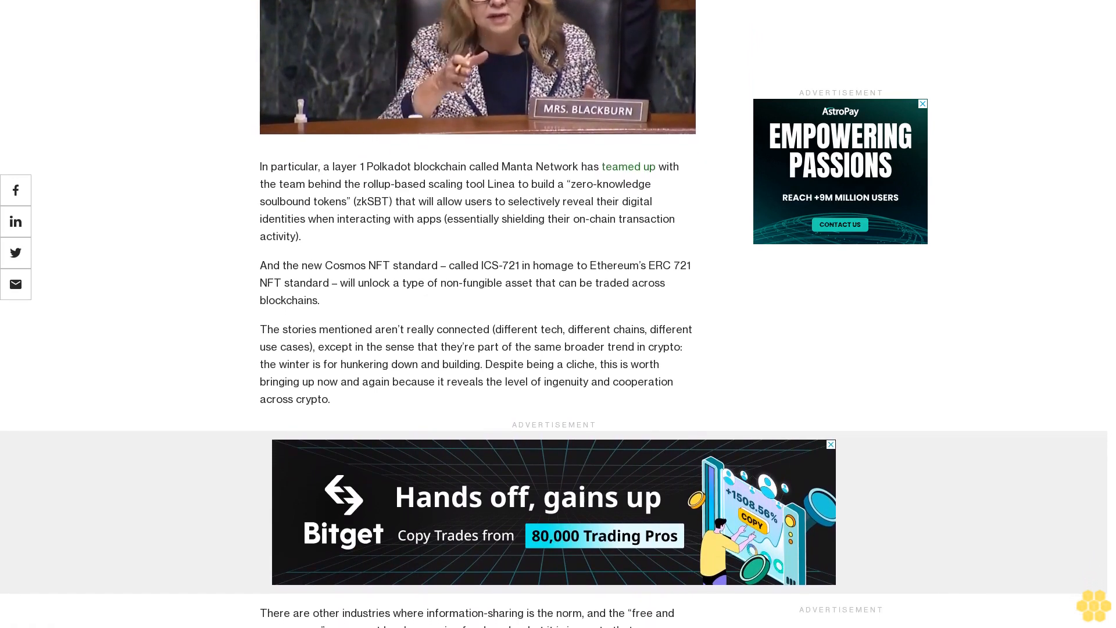
scroll("down", 3)
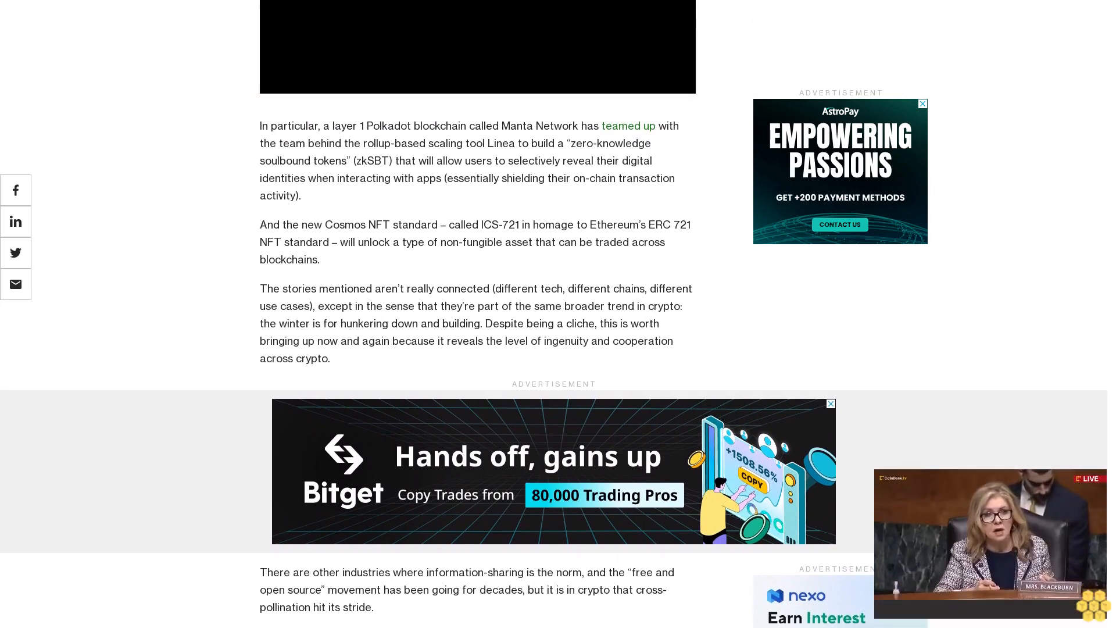
scroll("down", 3)
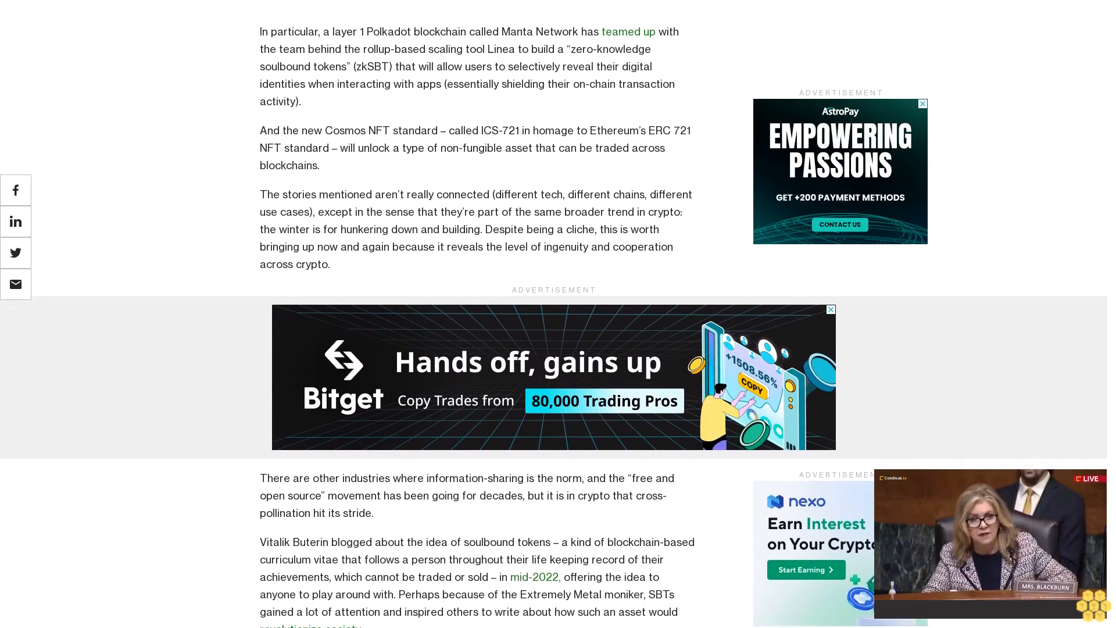
scroll("down", 3)
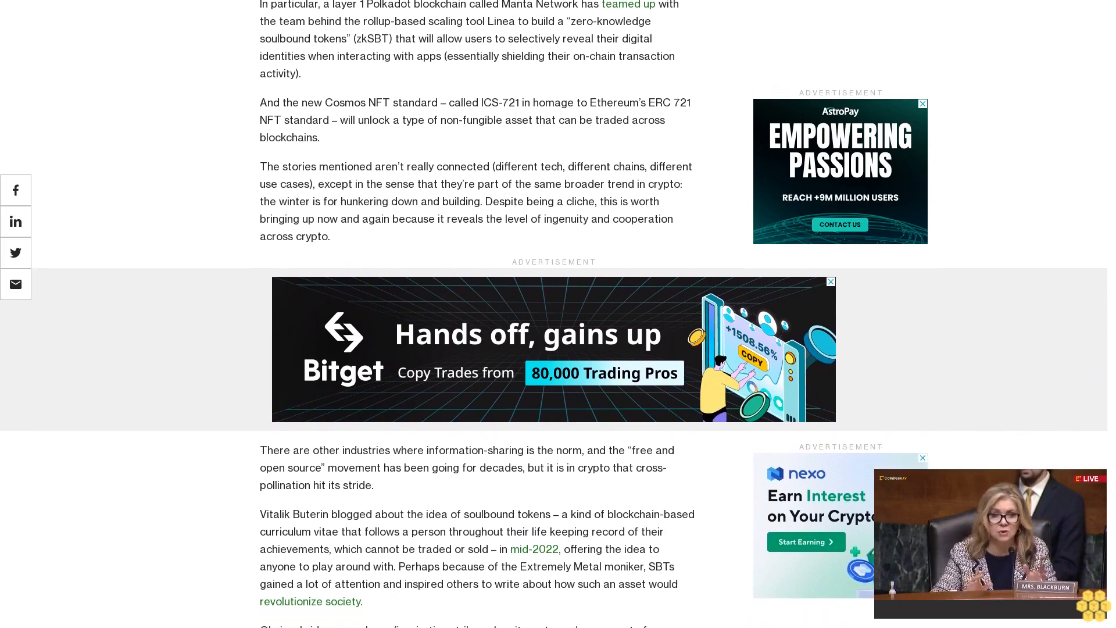
scroll("down", 3)
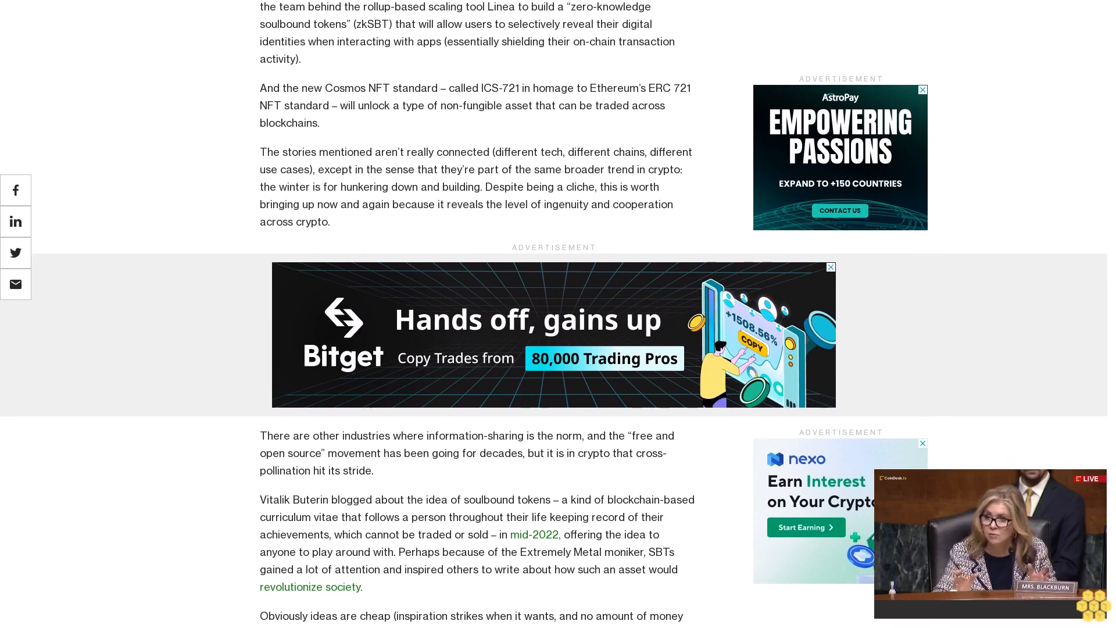
scroll("down", 3)
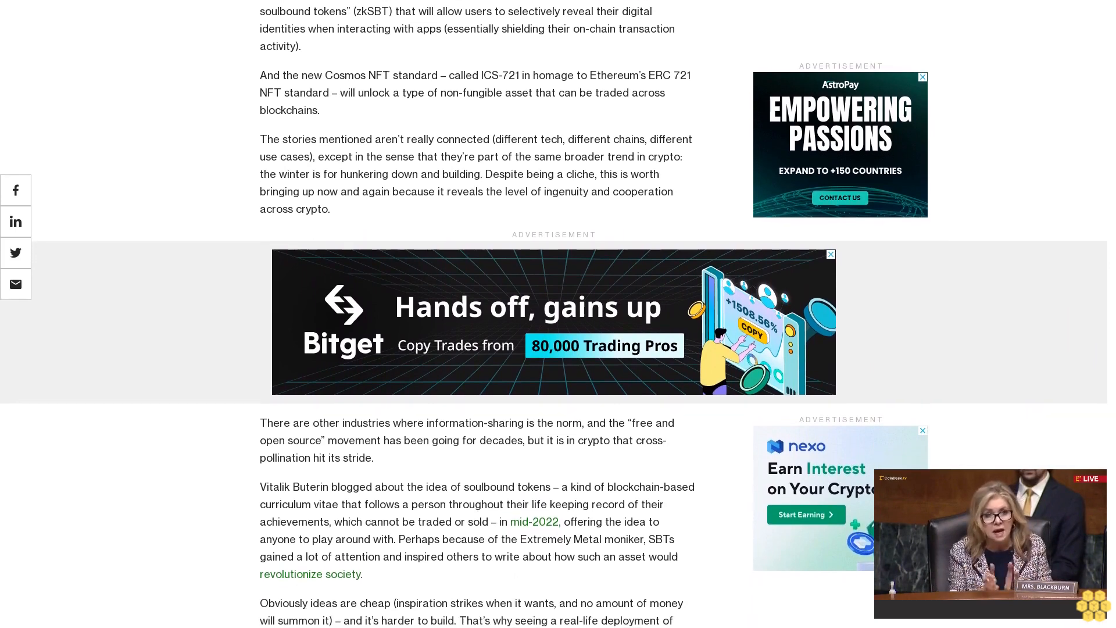
scroll("down", 3)
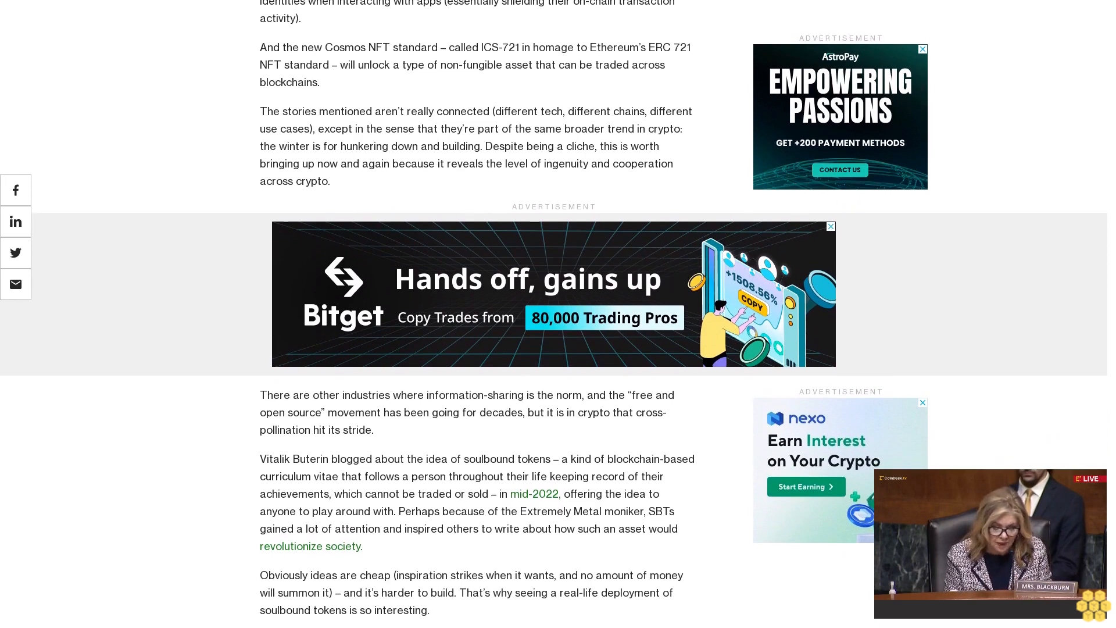
scroll("down", 3)
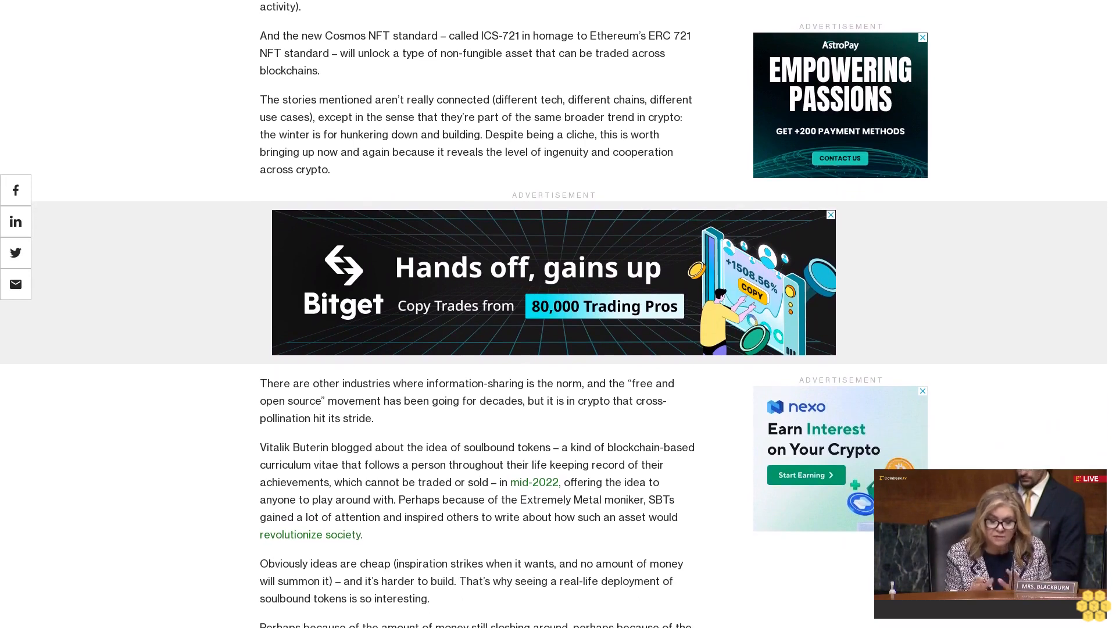
scroll("up", 3)
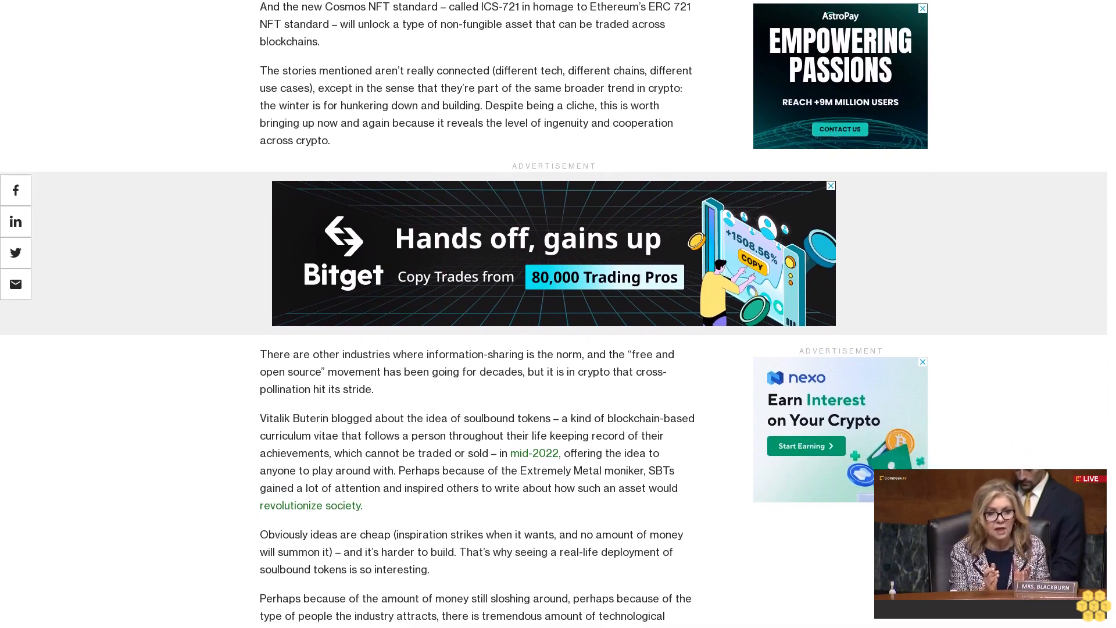
scroll("down", 3)
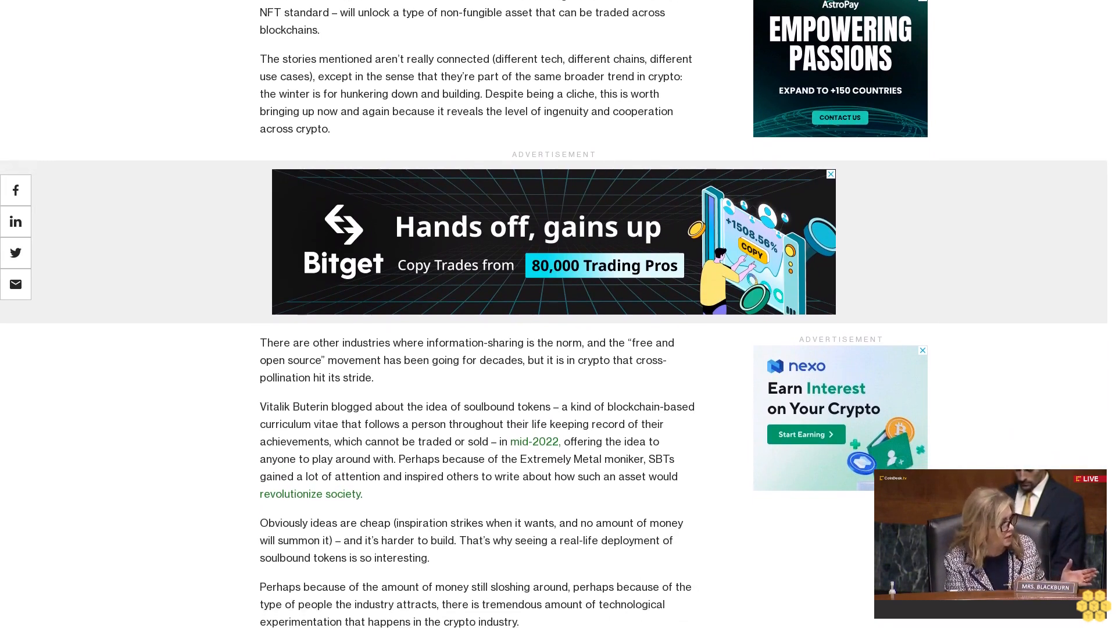
scroll("down", 3)
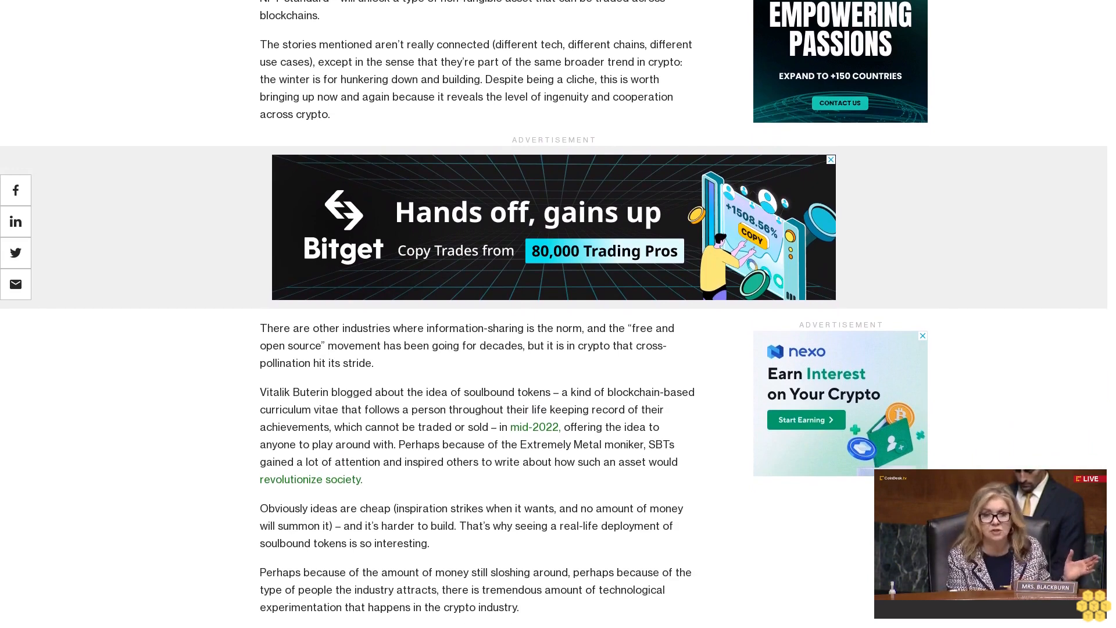
scroll("down", 3)
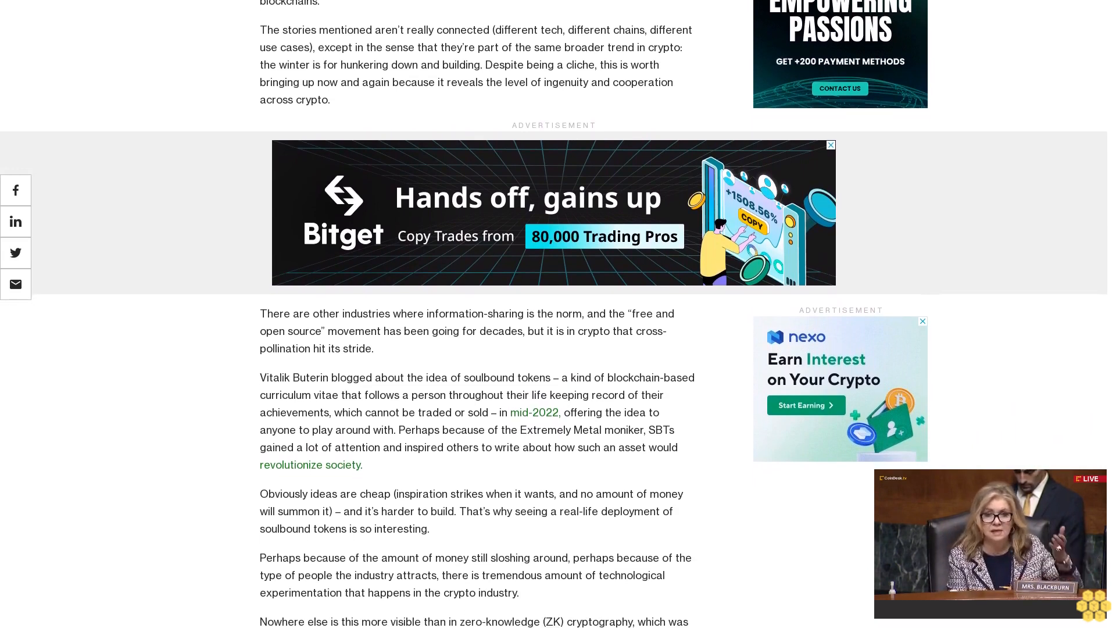
scroll("down", 3)
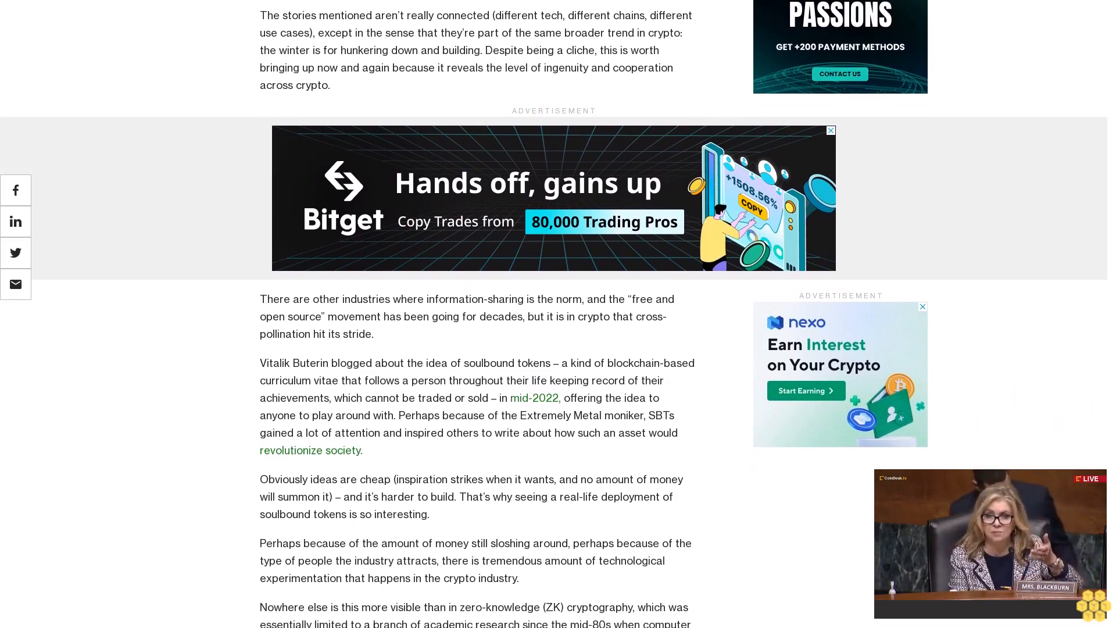
scroll("down", 3)
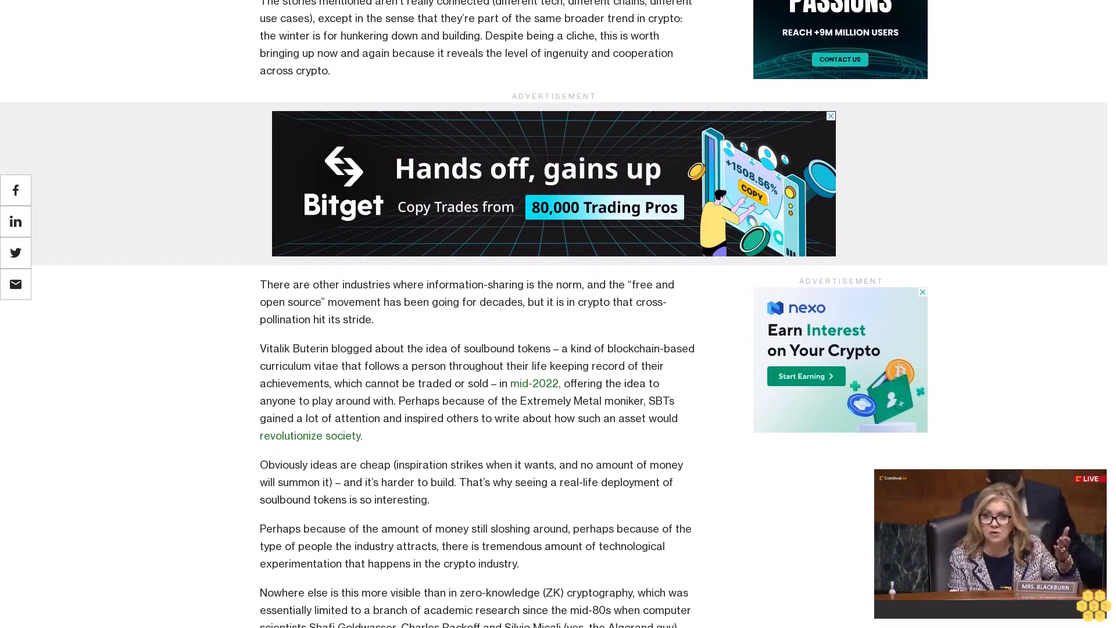
scroll("up", 3)
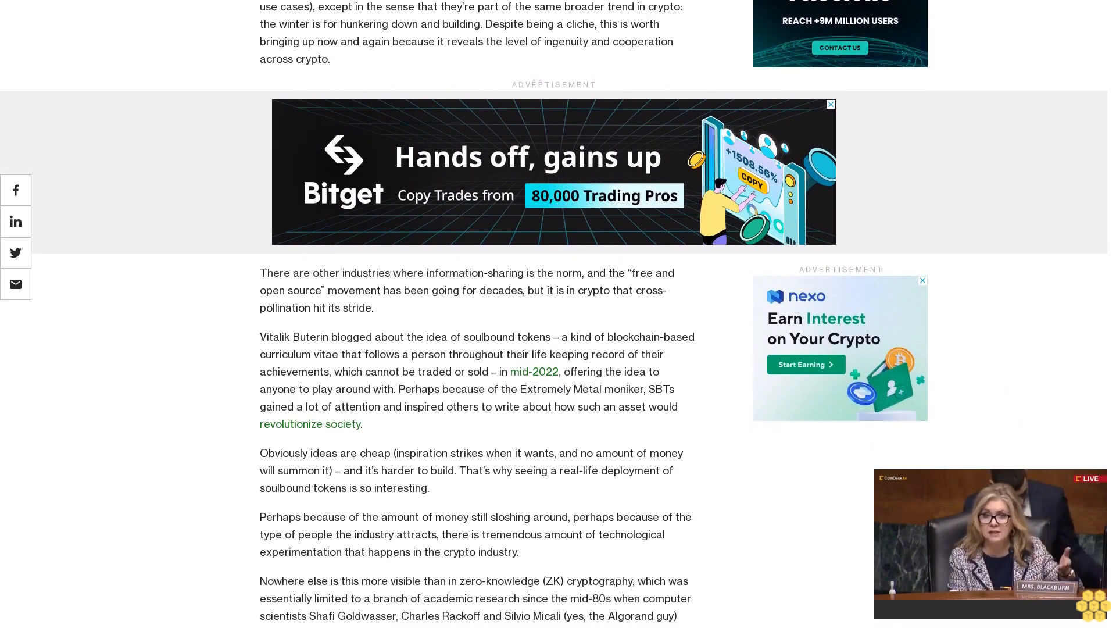
scroll("down", 3)
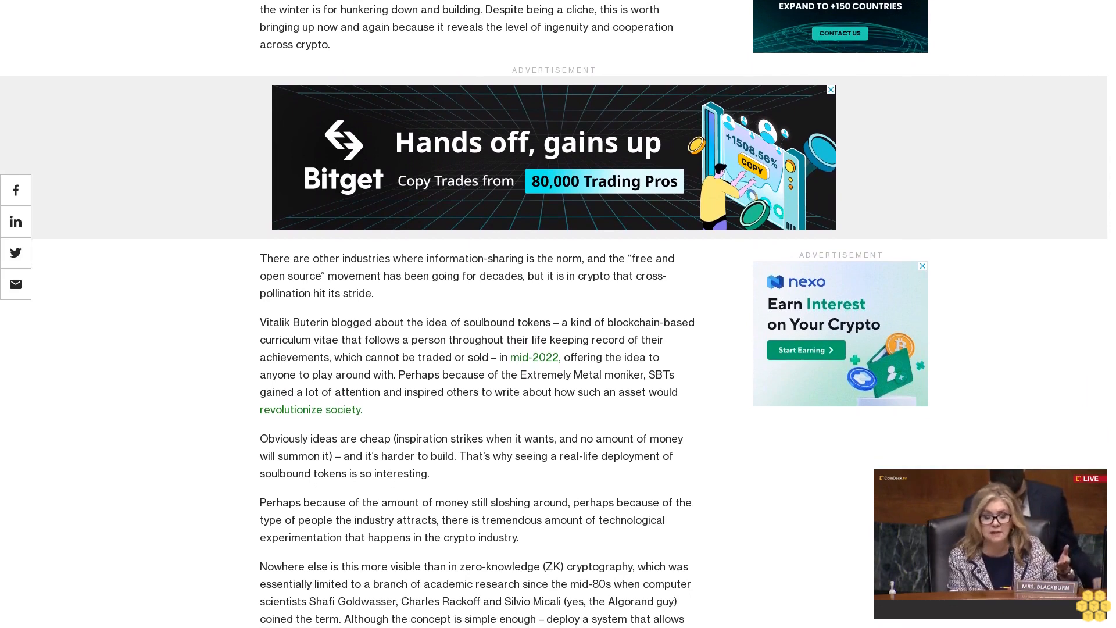
scroll("down", 3)
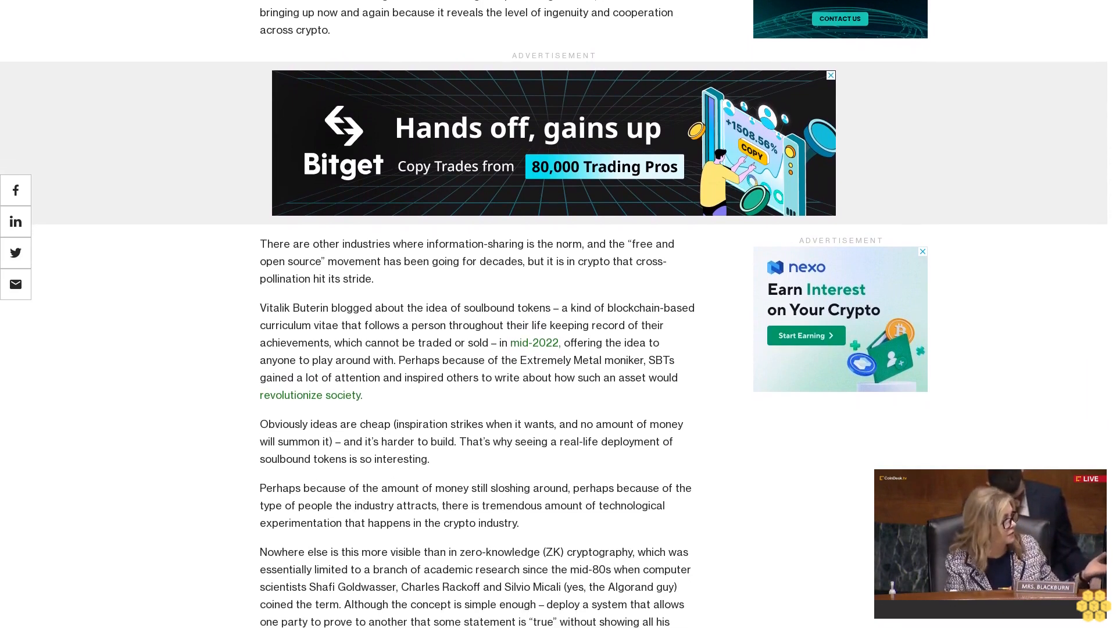
scroll("down", 3)
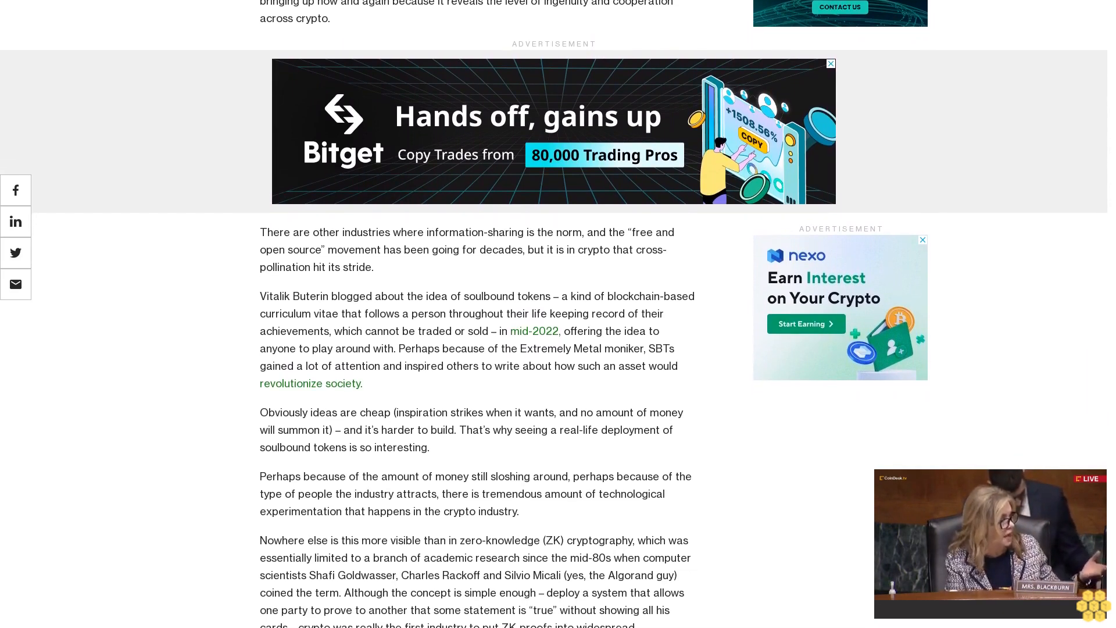
scroll("down", 3)
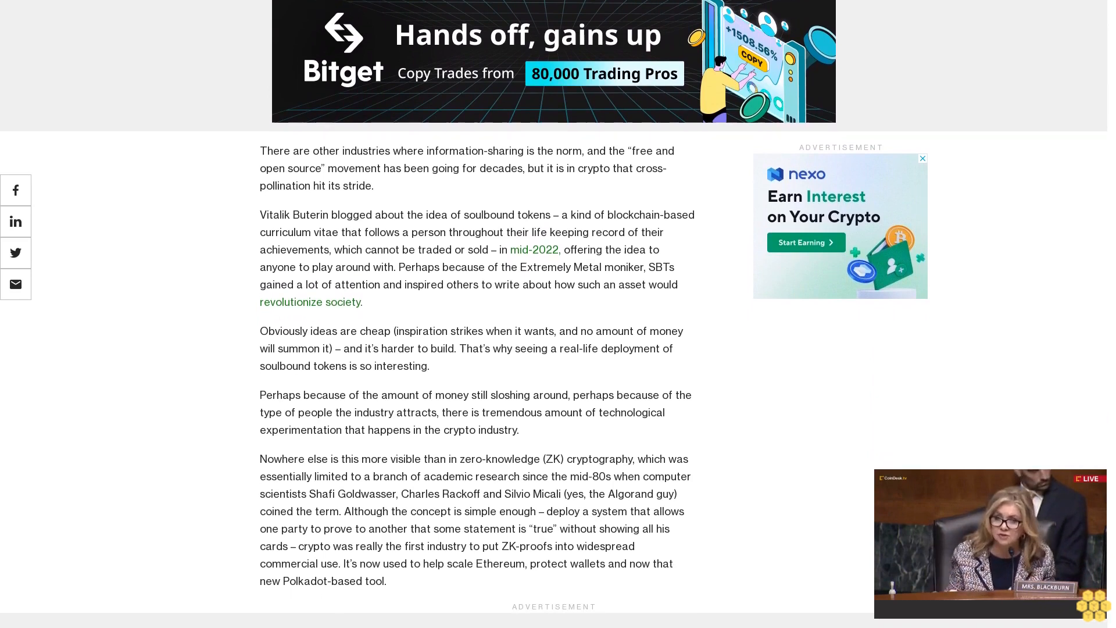
scroll("up", 3)
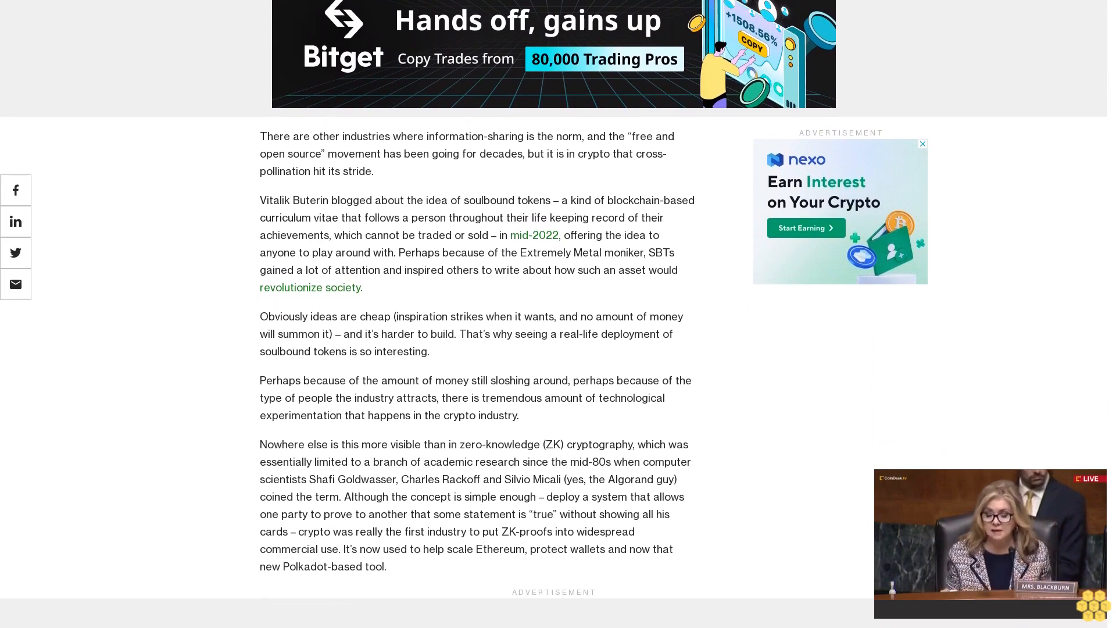
scroll("up", 3)
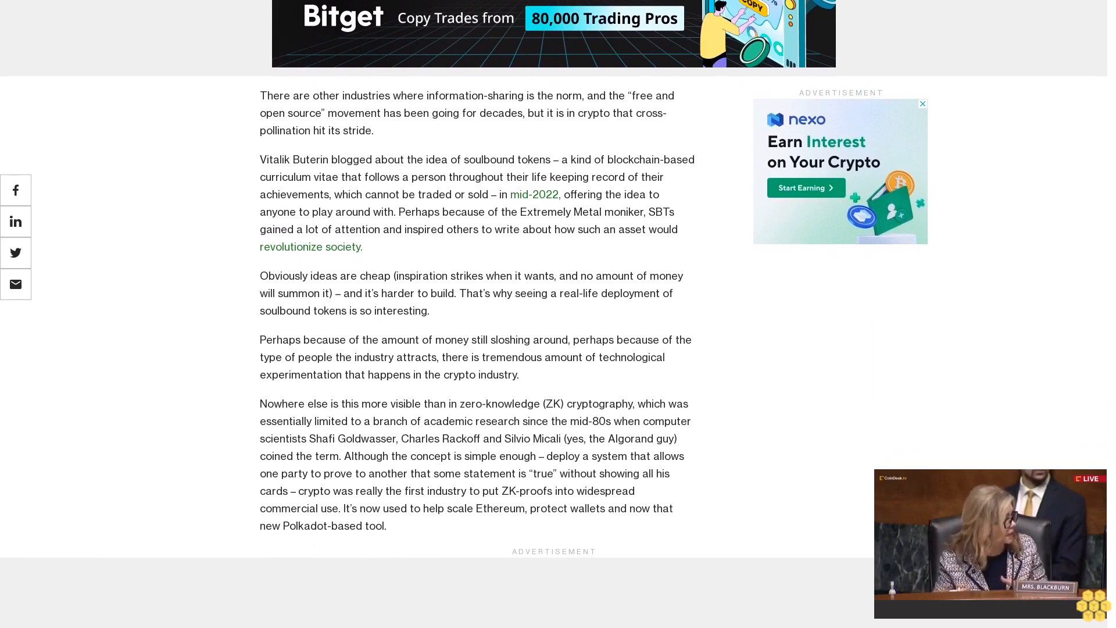
scroll("down", 3)
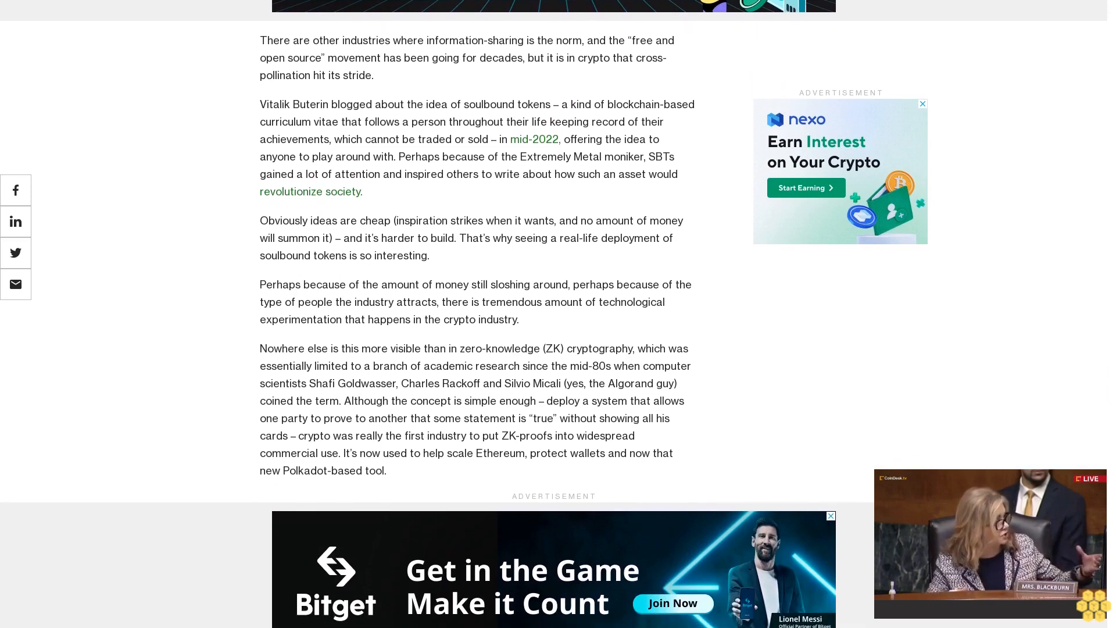
scroll("up", 3)
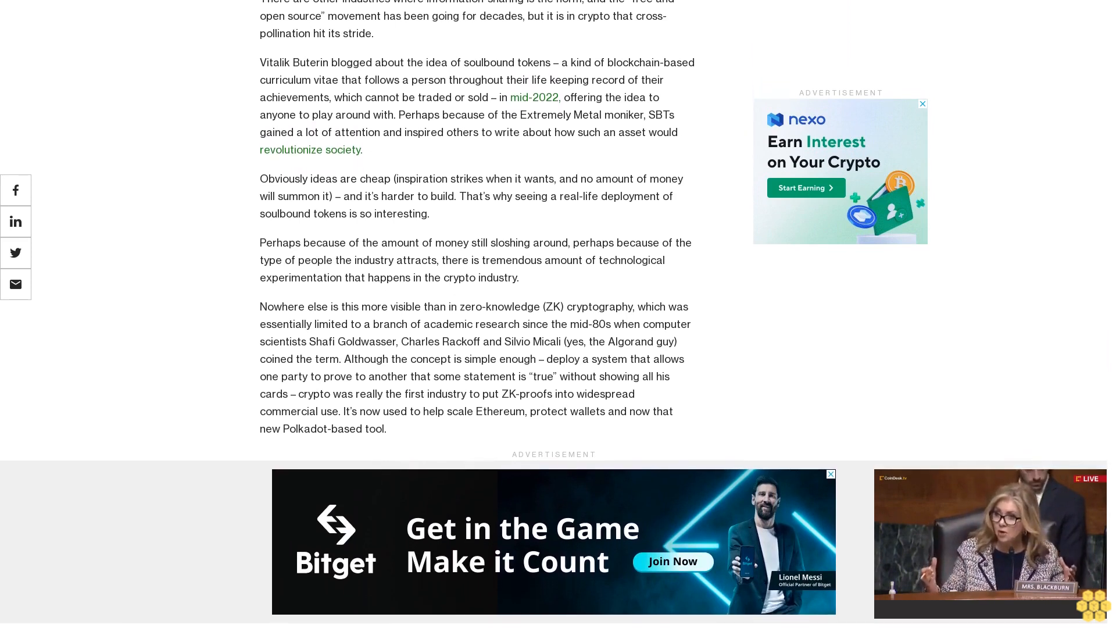
scroll("down", 3)
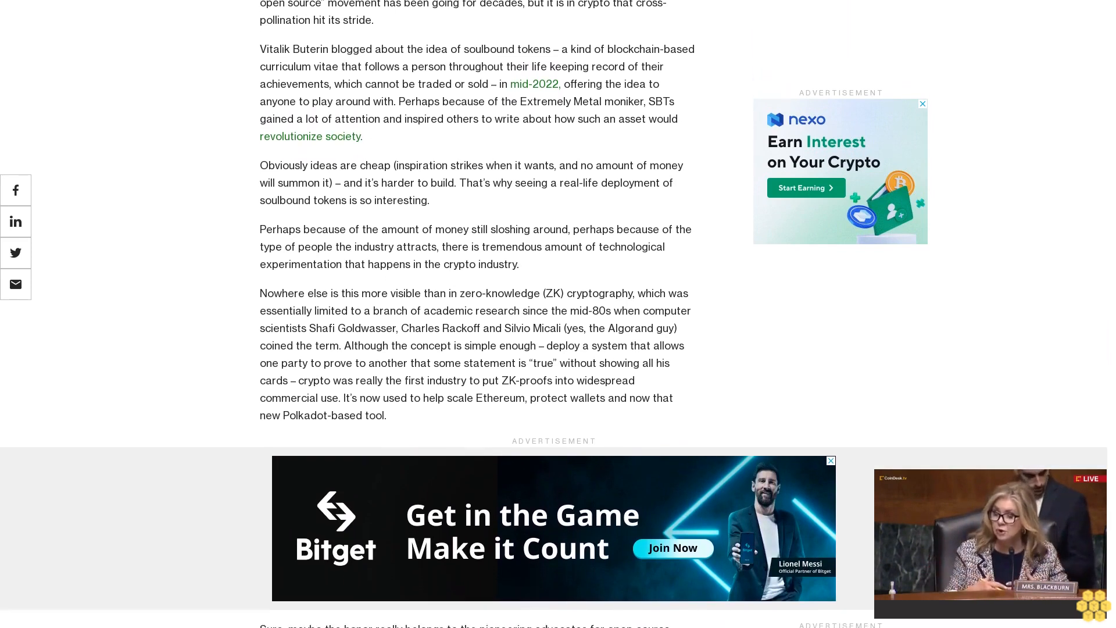
scroll("down", 3)
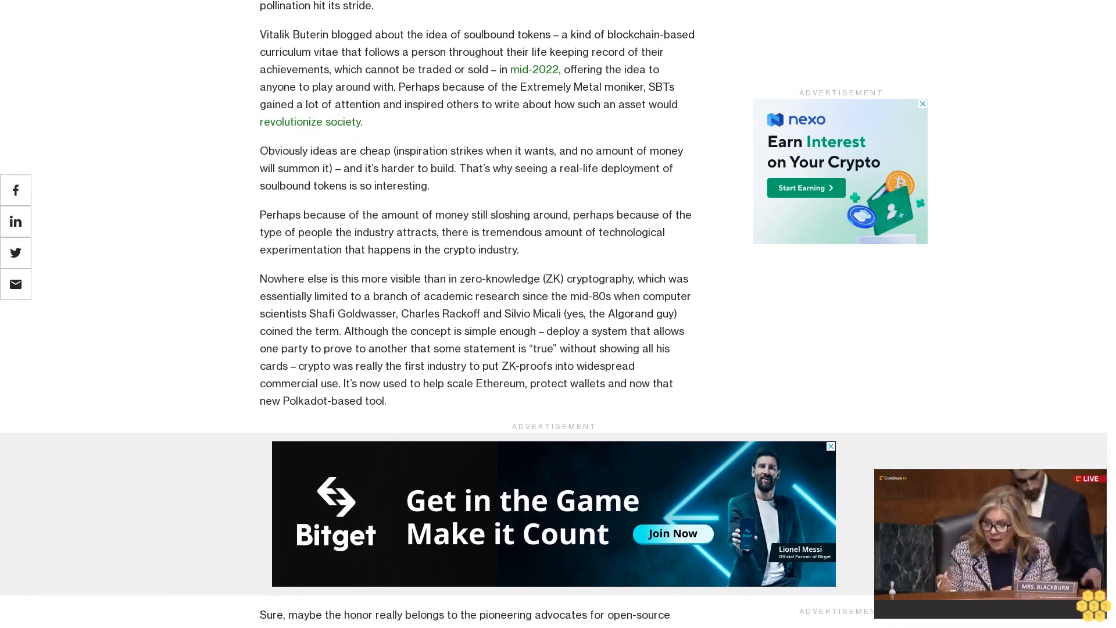
scroll("down", 3)
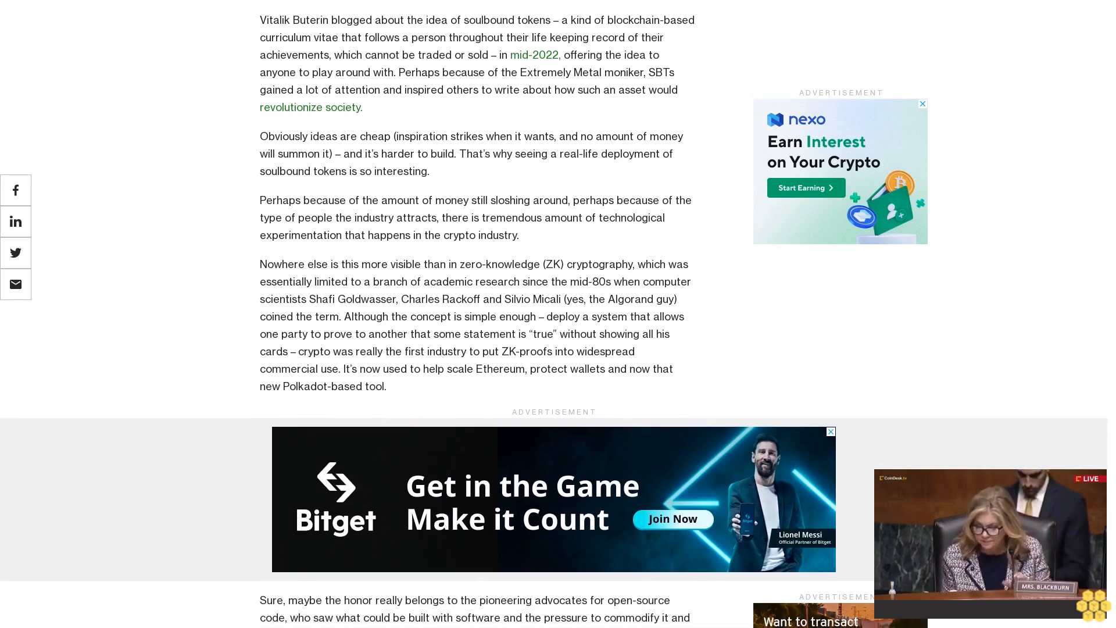
scroll("down", 3)
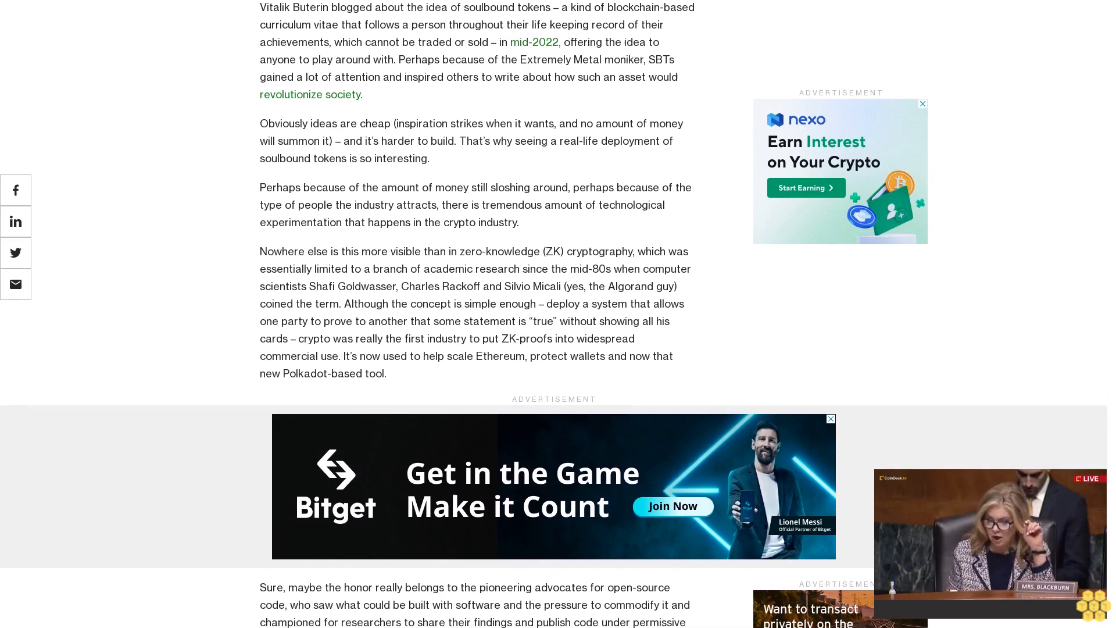
scroll("down", 3)
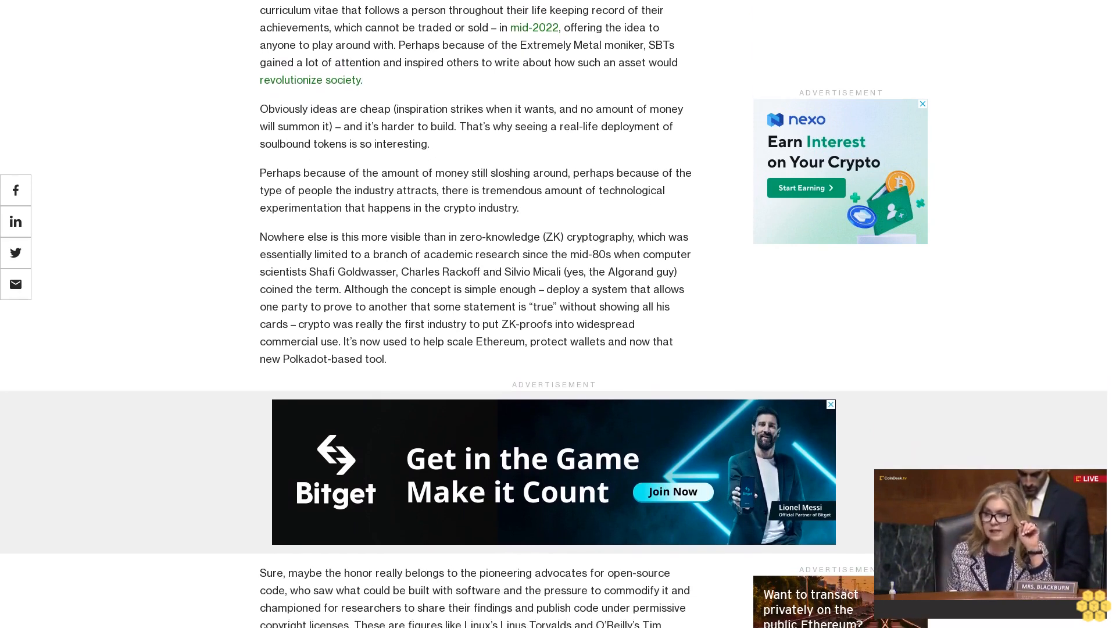
scroll("down", 3)
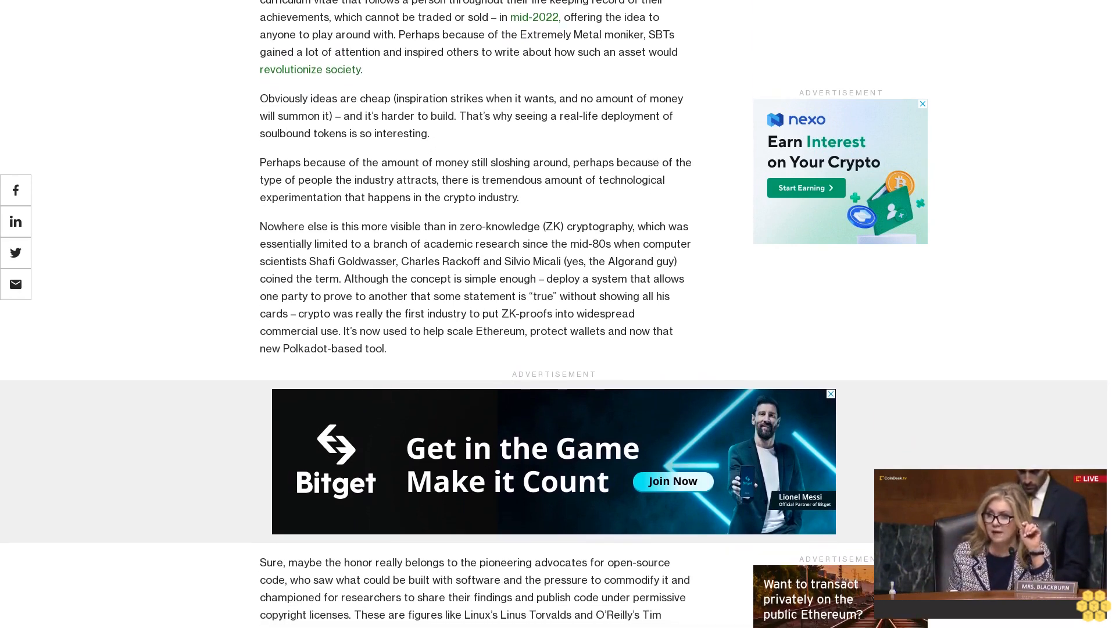
scroll("down", 3)
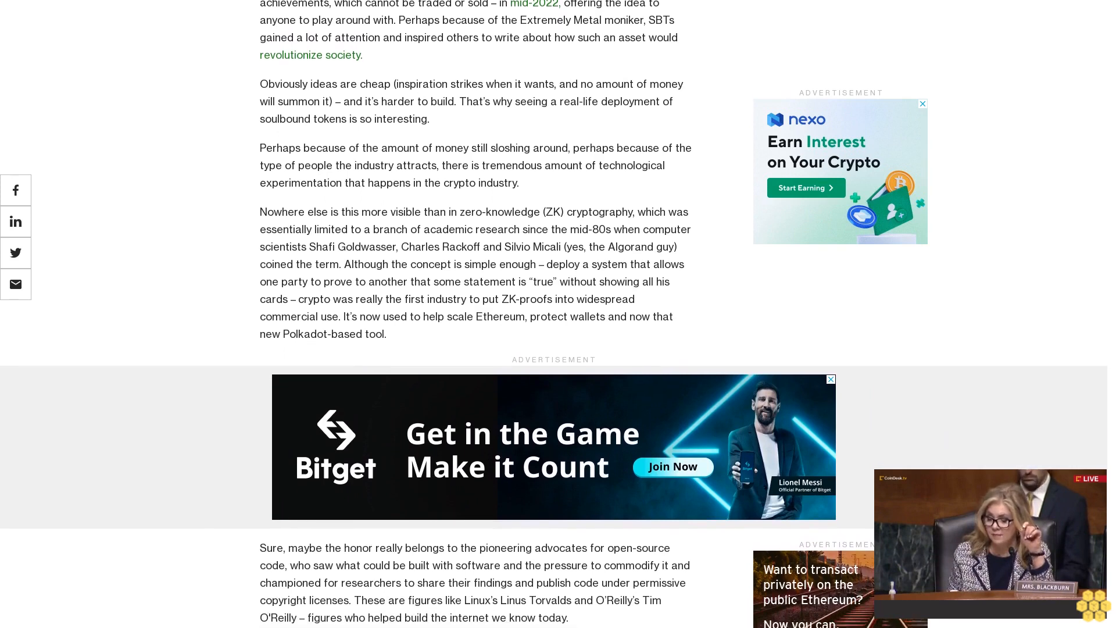
scroll("down", 3)
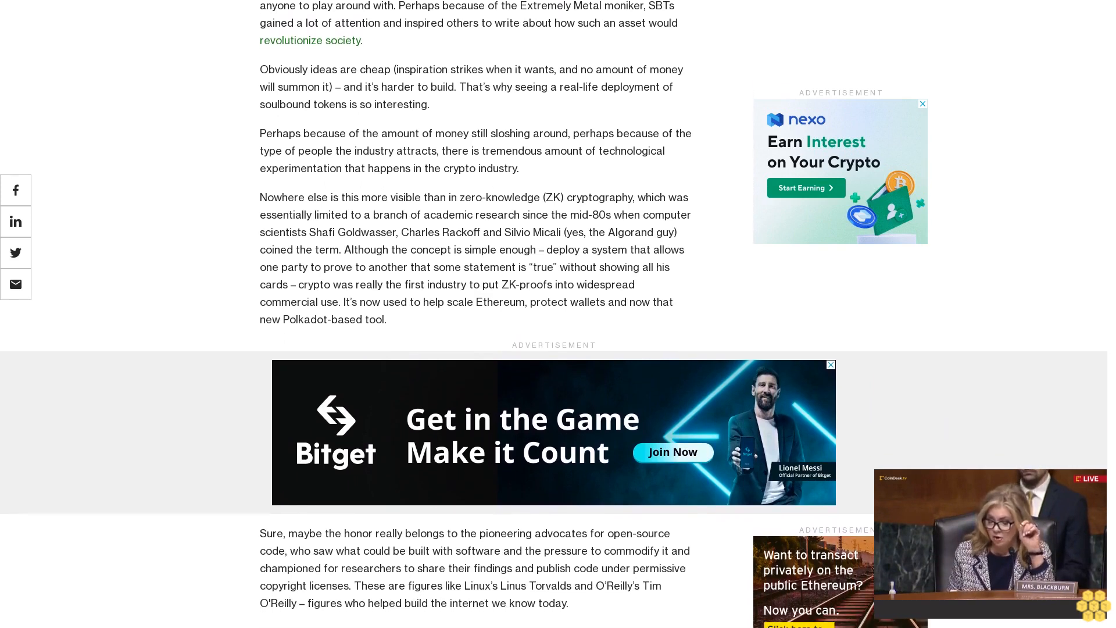
scroll("down", 3)
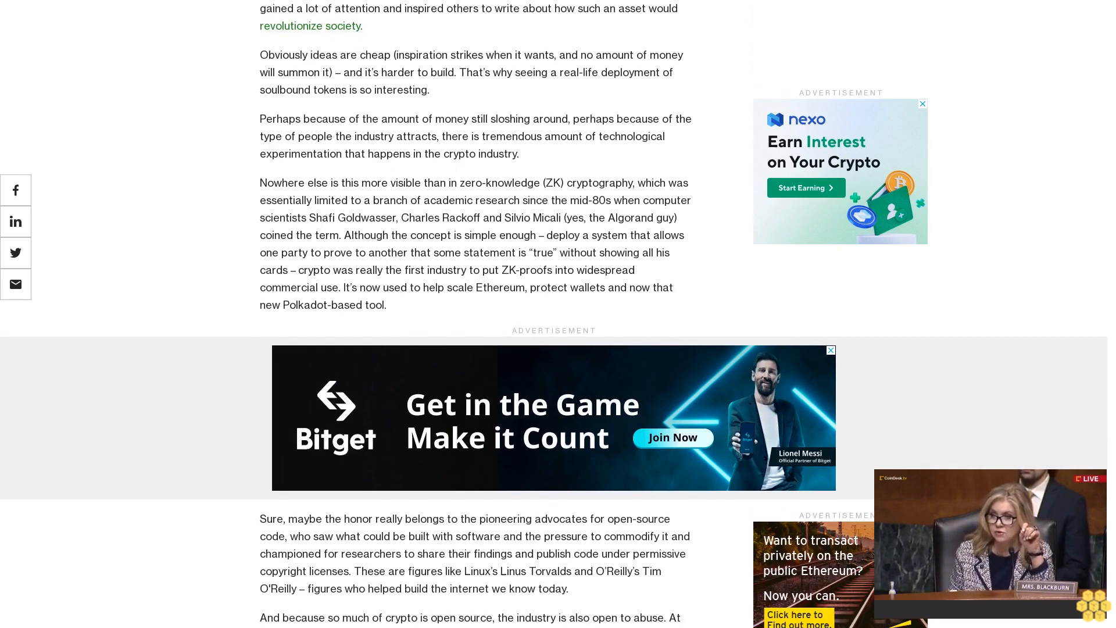
scroll("down", 3)
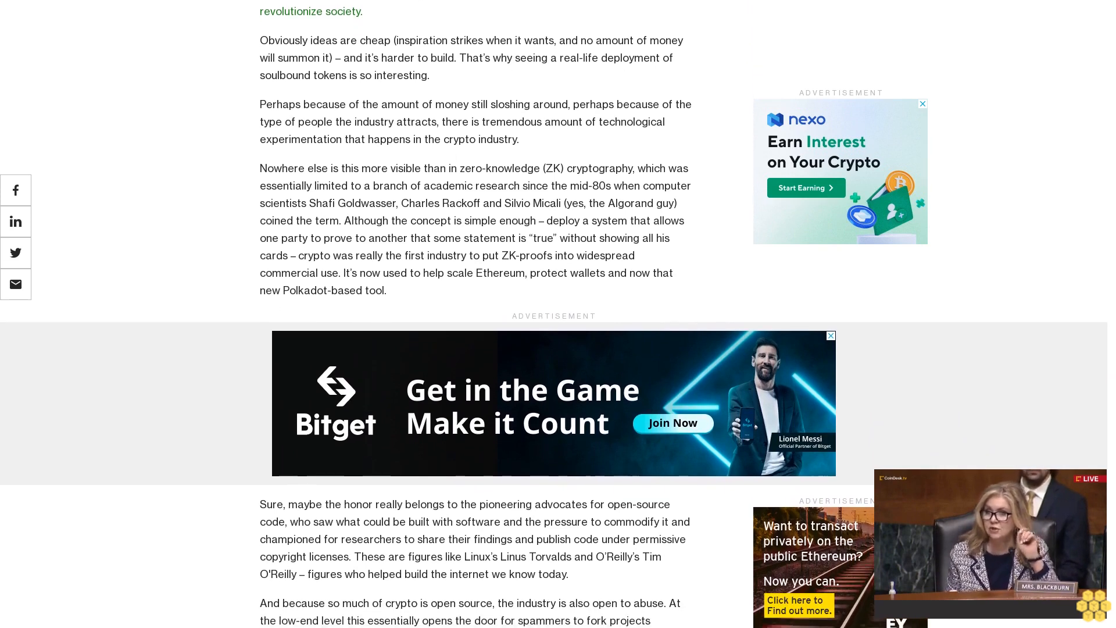
scroll("down", 3)
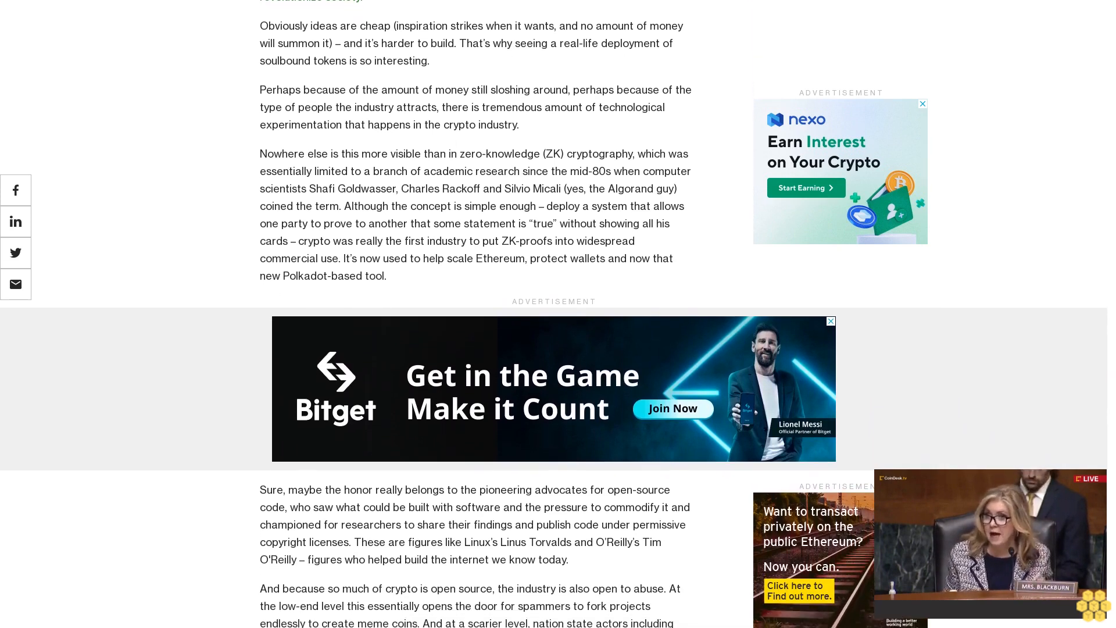
scroll("down", 3)
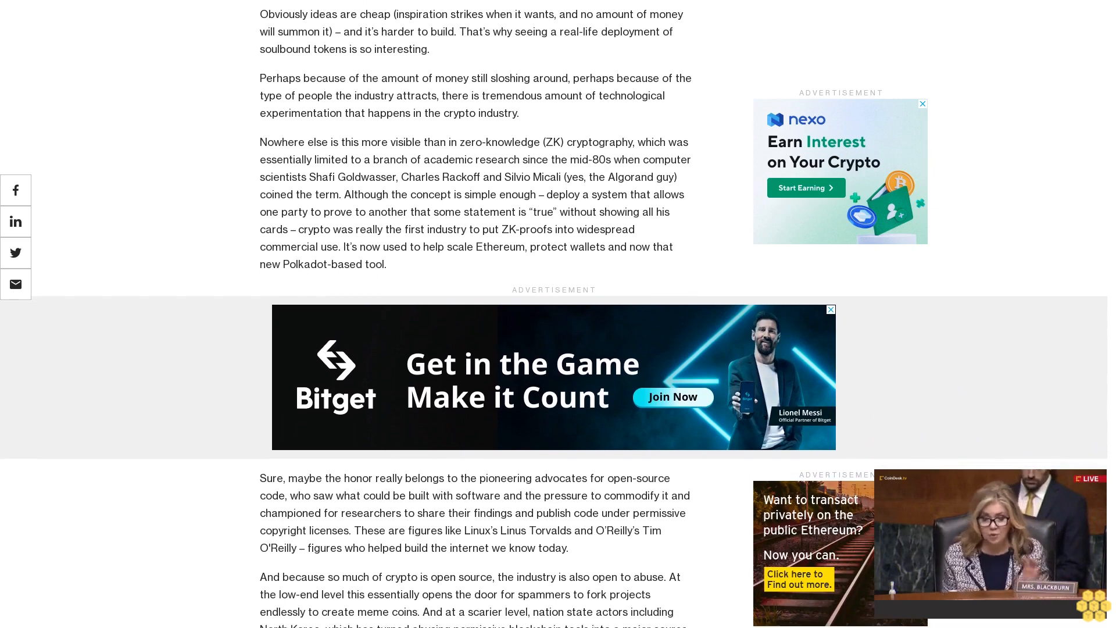
scroll("down", 3)
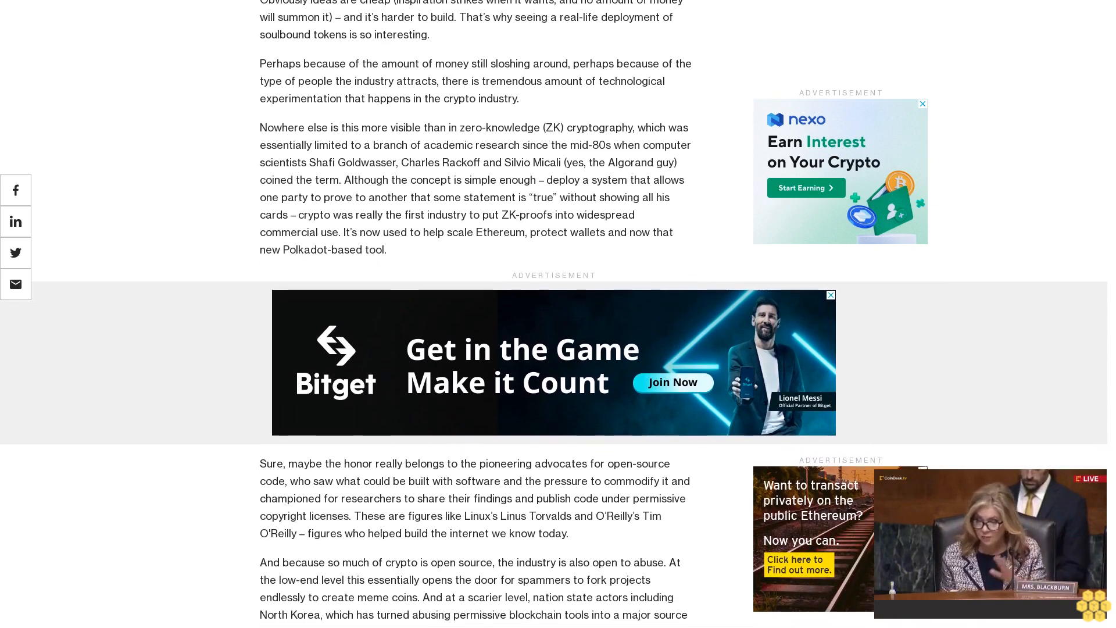
scroll("down", 3)
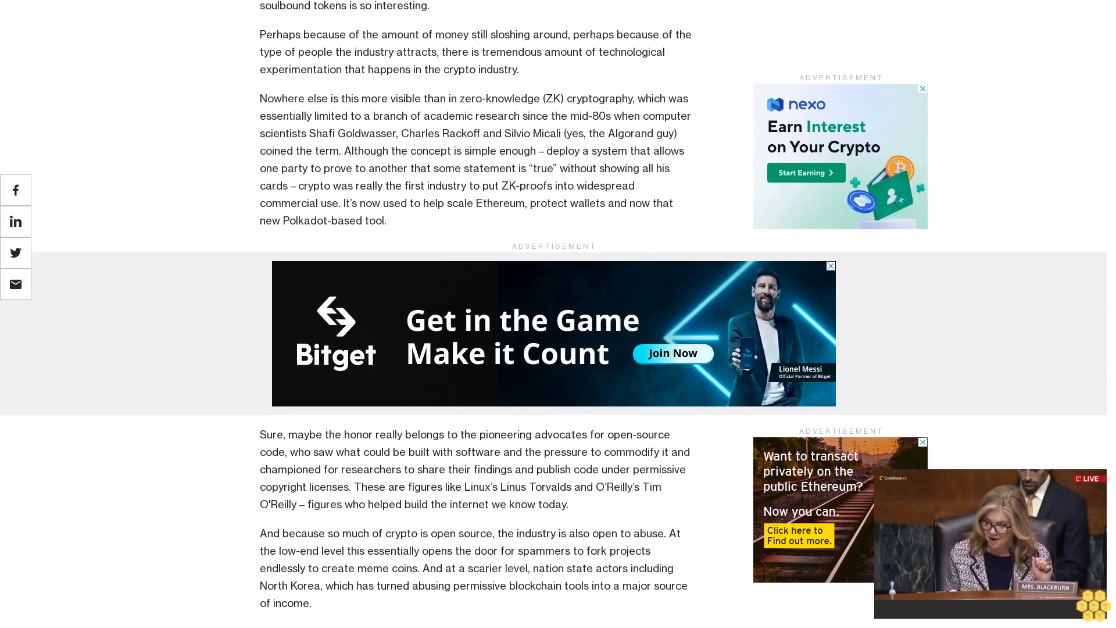
scroll("down", 3)
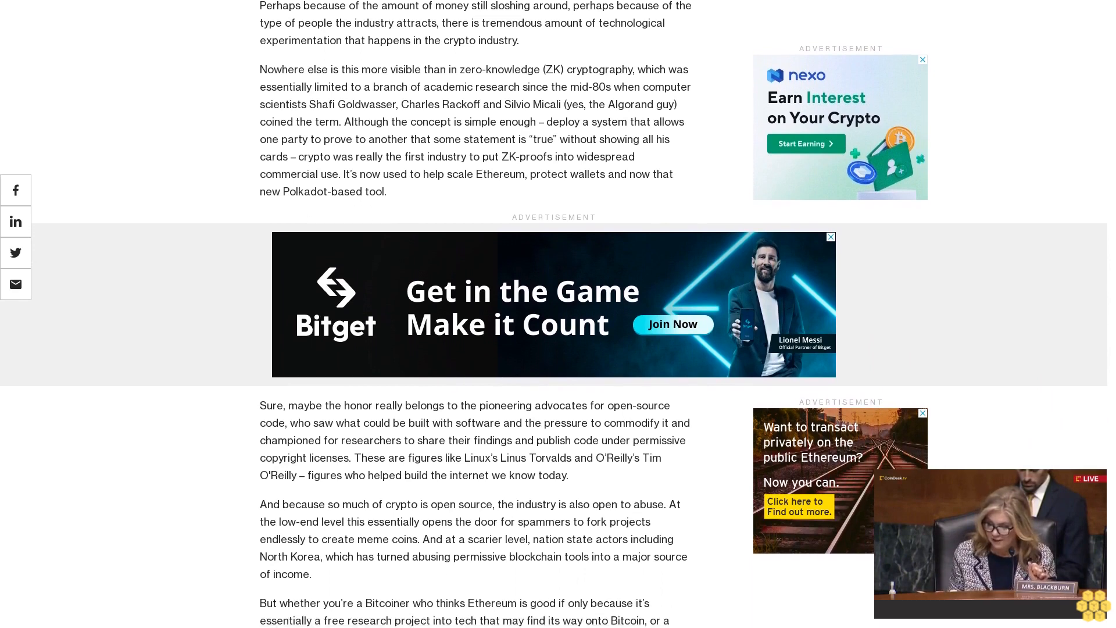
scroll("down", 3)
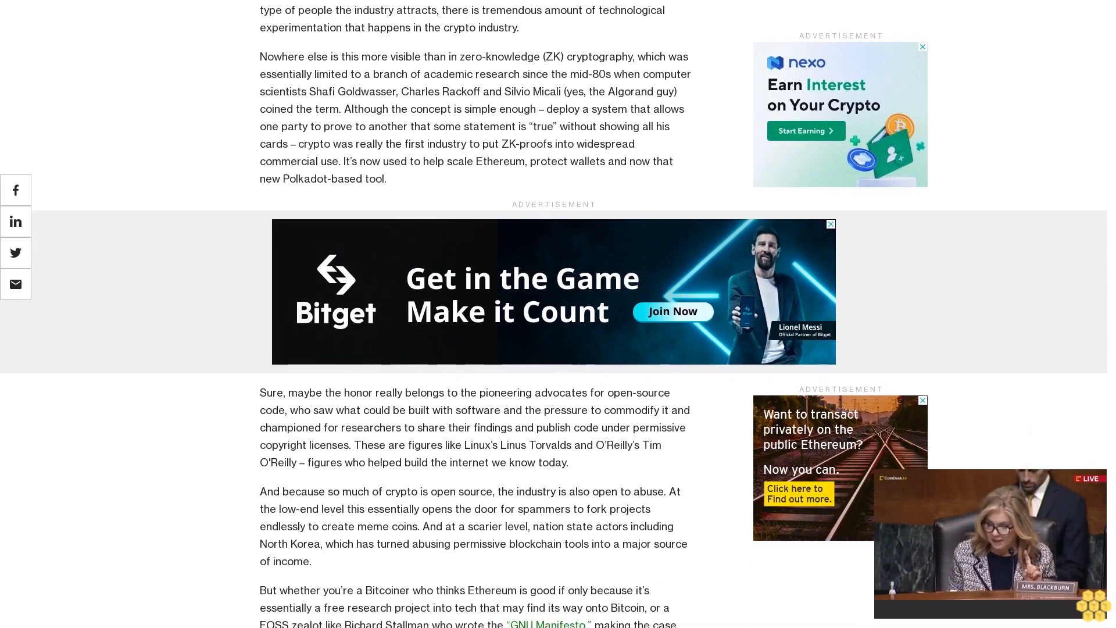
scroll("down", 3)
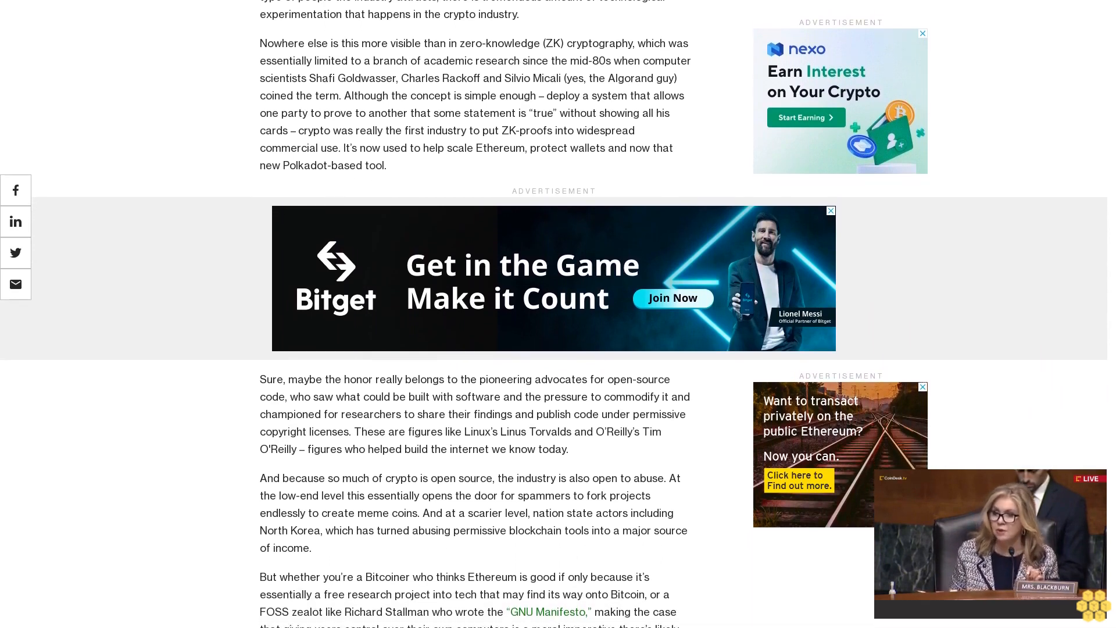
scroll("down", 3)
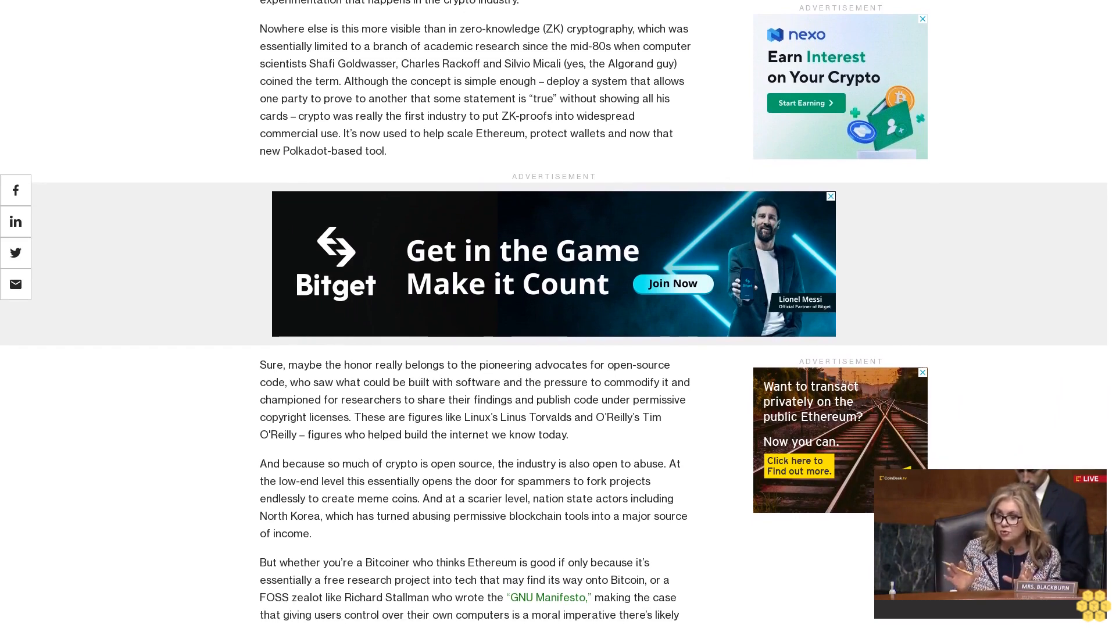
scroll("down", 3)
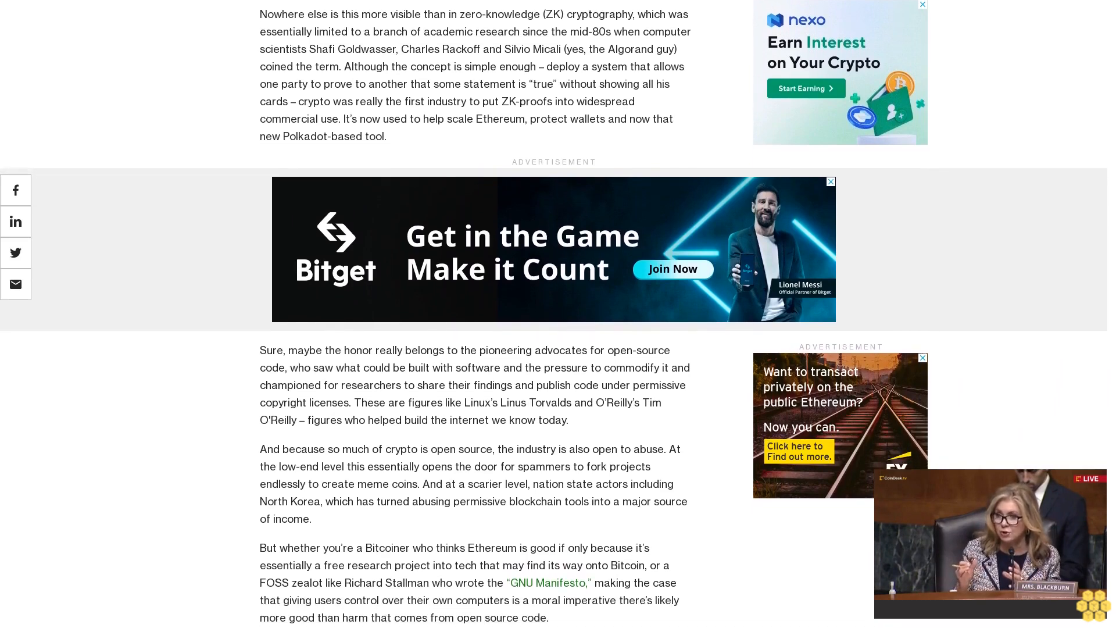
scroll("down", 3)
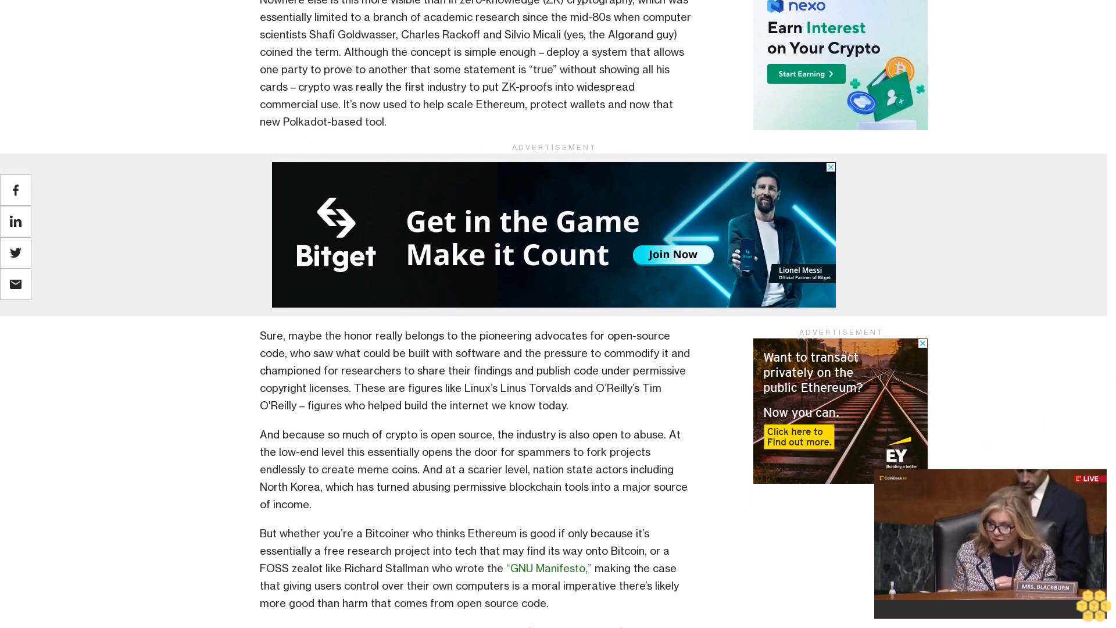
scroll("down", 3)
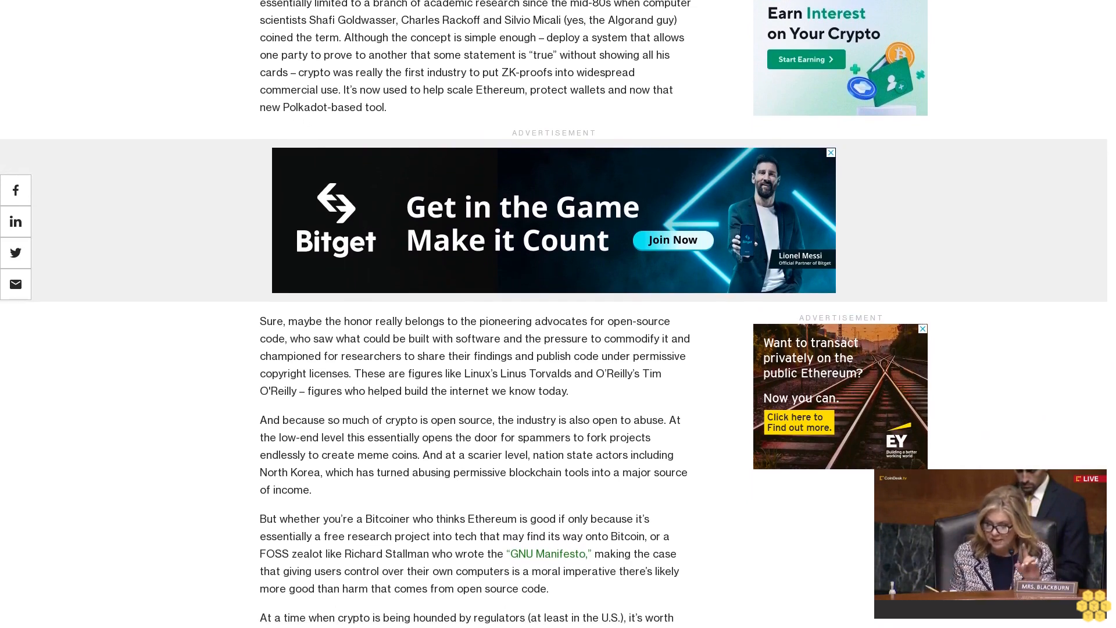
scroll("down", 3)
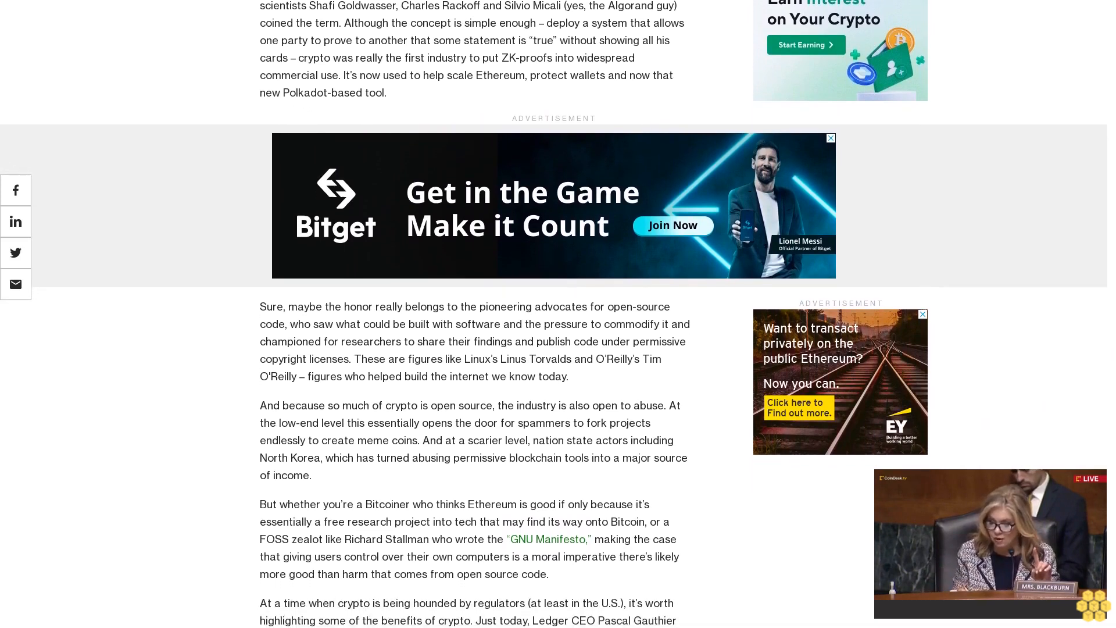
scroll("down", 3)
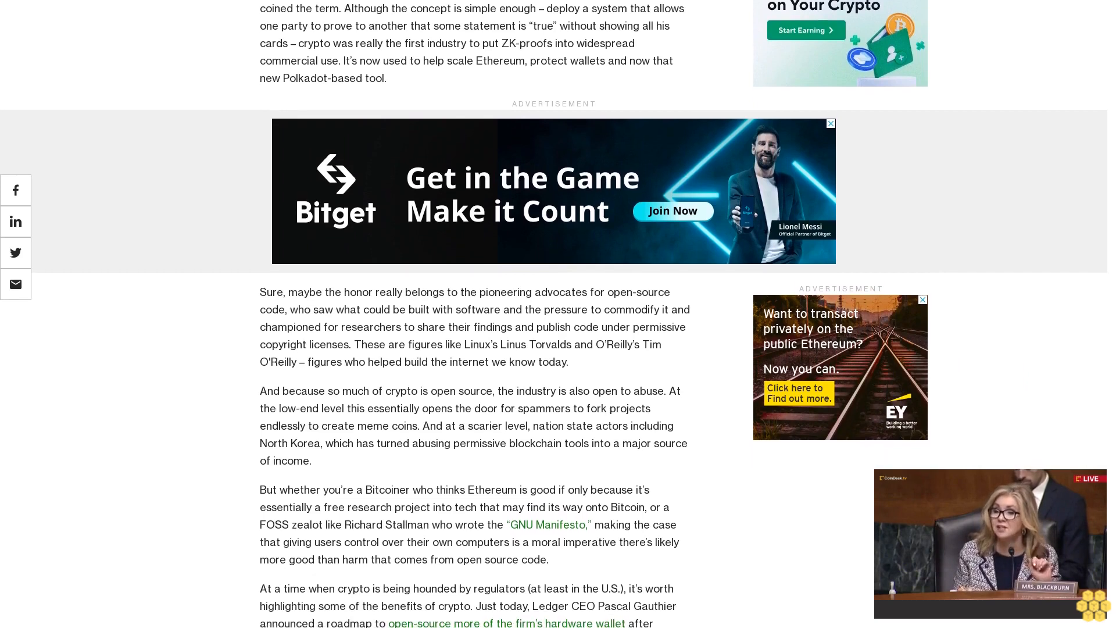
scroll("down", 3)
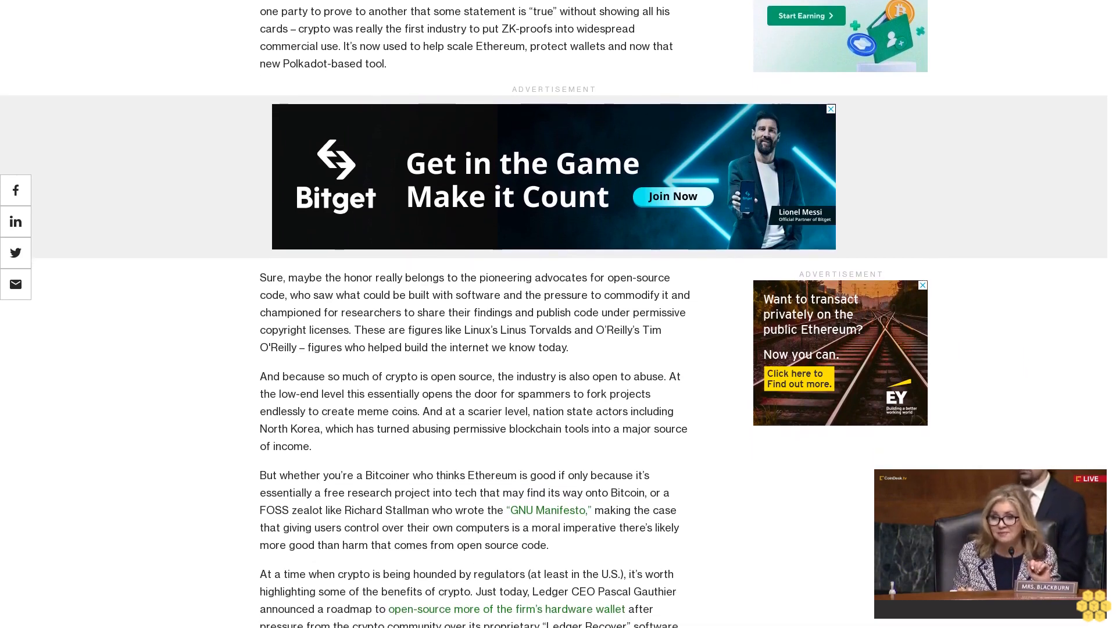
scroll("down", 3)
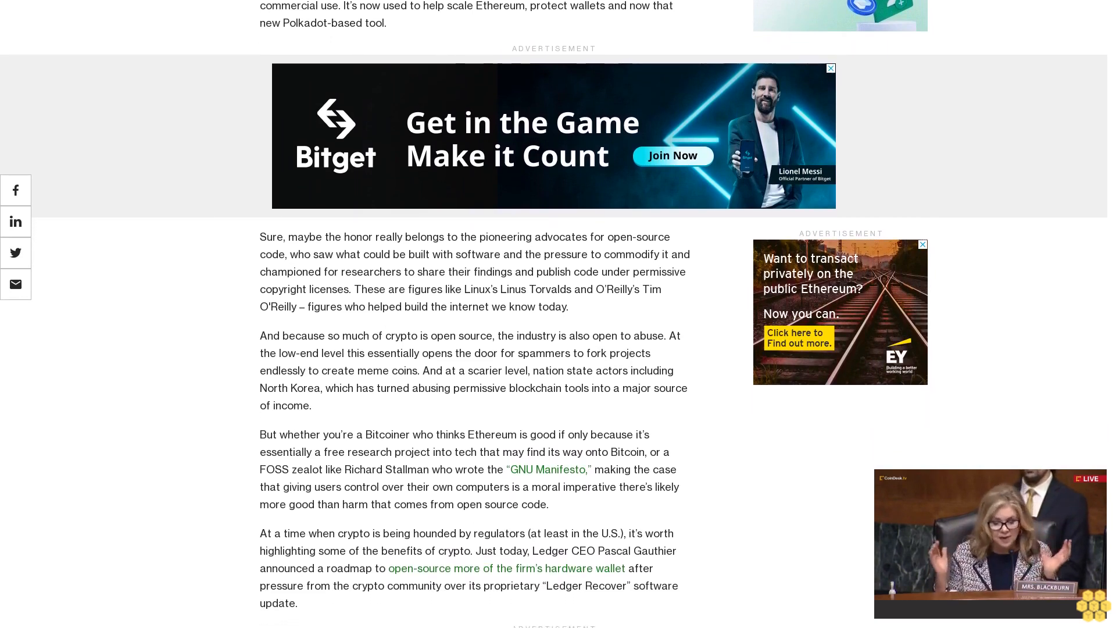
scroll("down", 3)
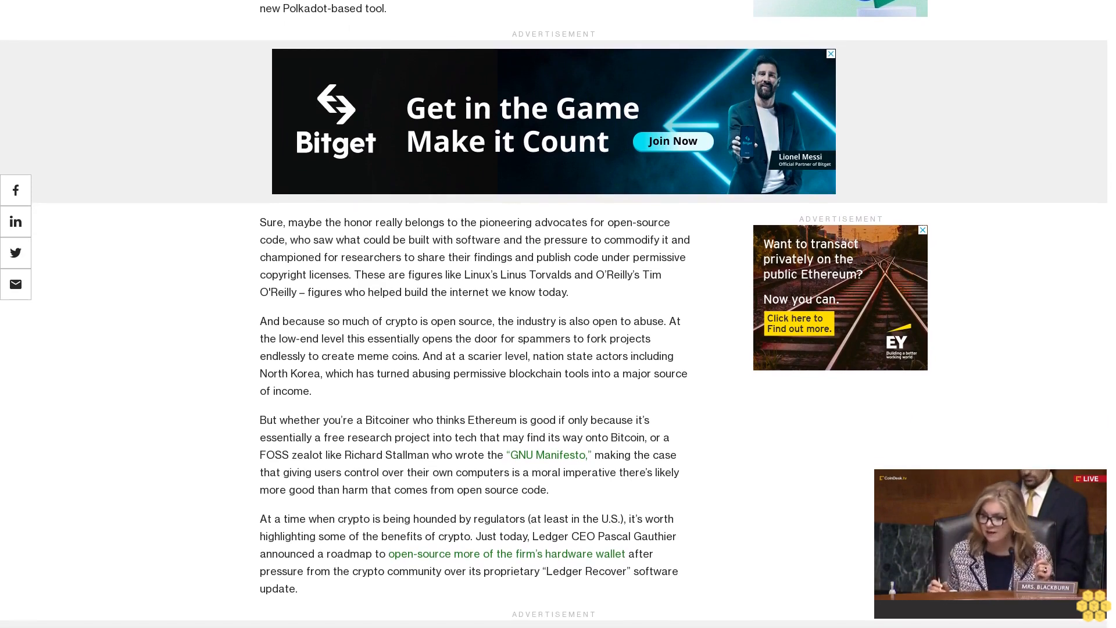
scroll("down", 3)
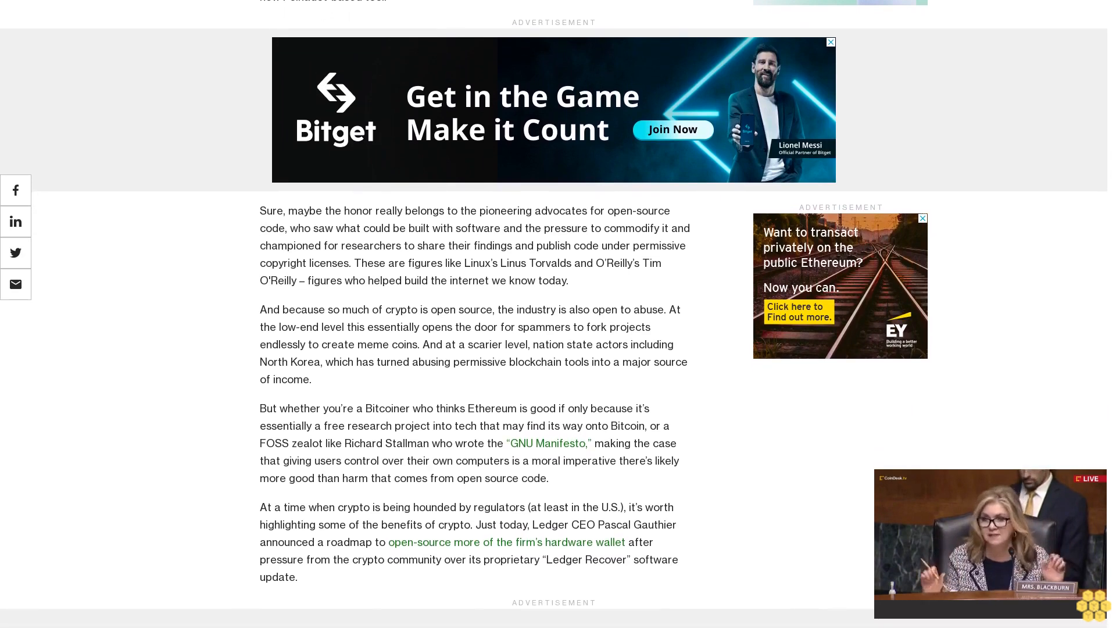
scroll("up", 3)
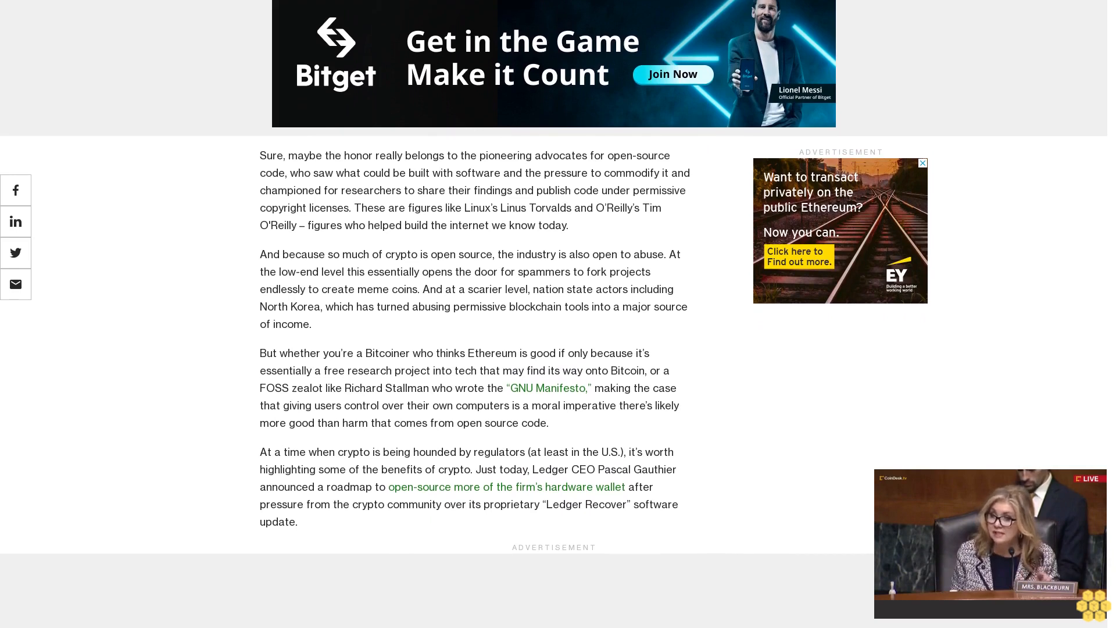
scroll("down", 3)
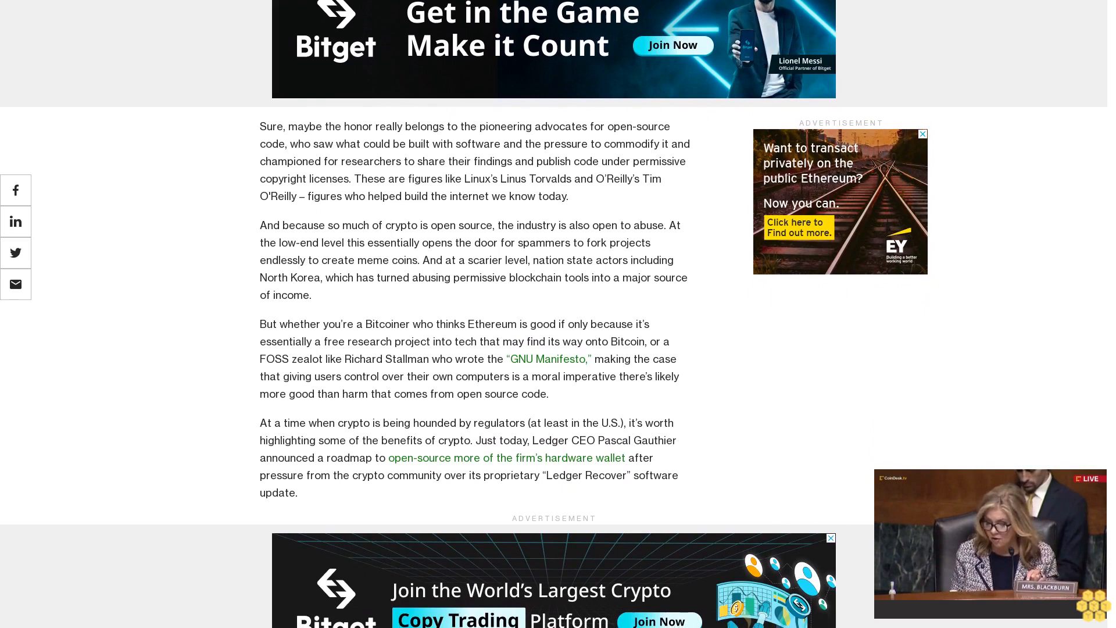
scroll("down", 3)
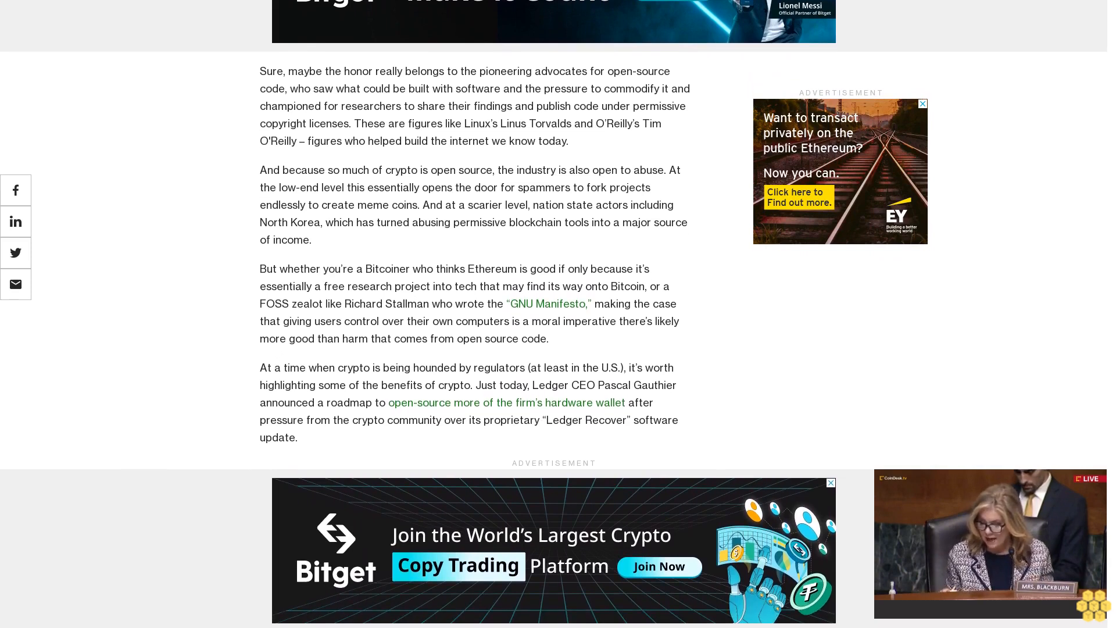
scroll("up", 3)
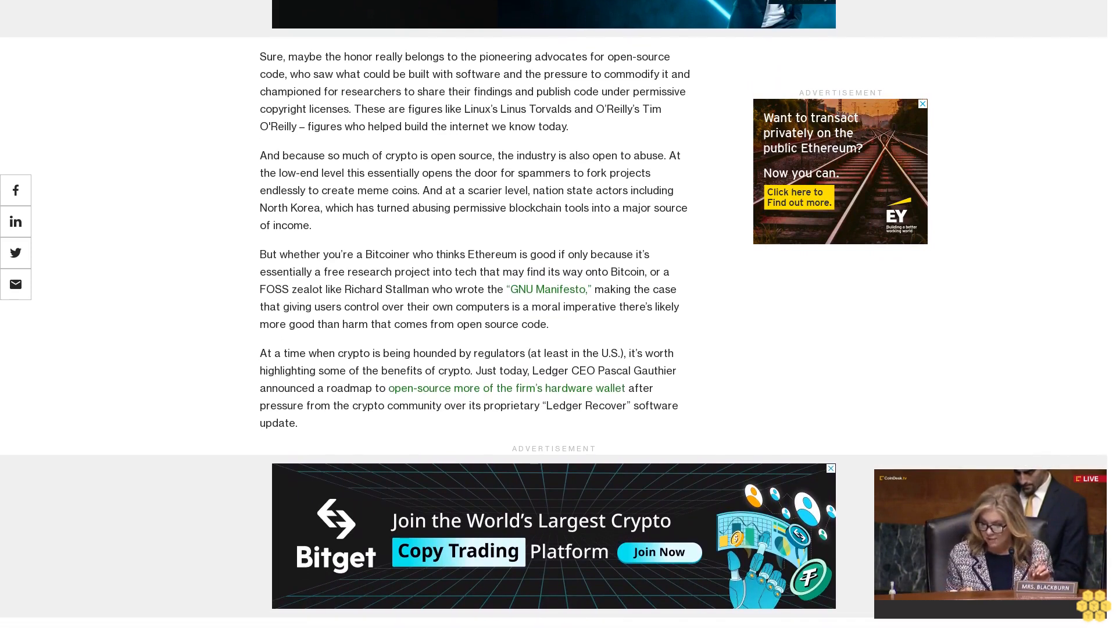
scroll("down", 3)
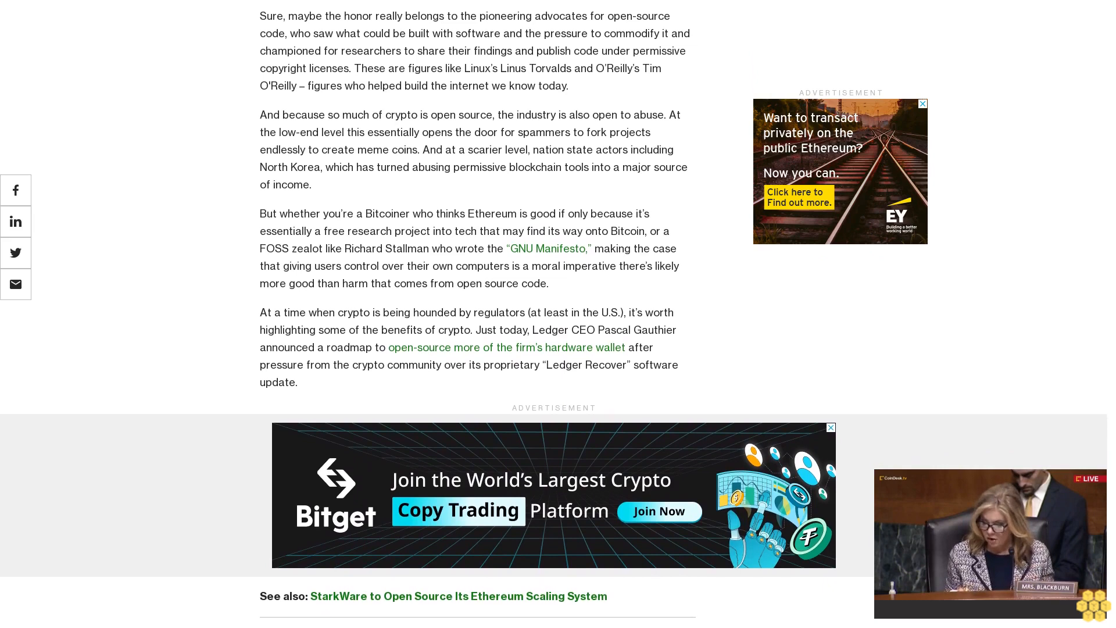
scroll("down", 3)
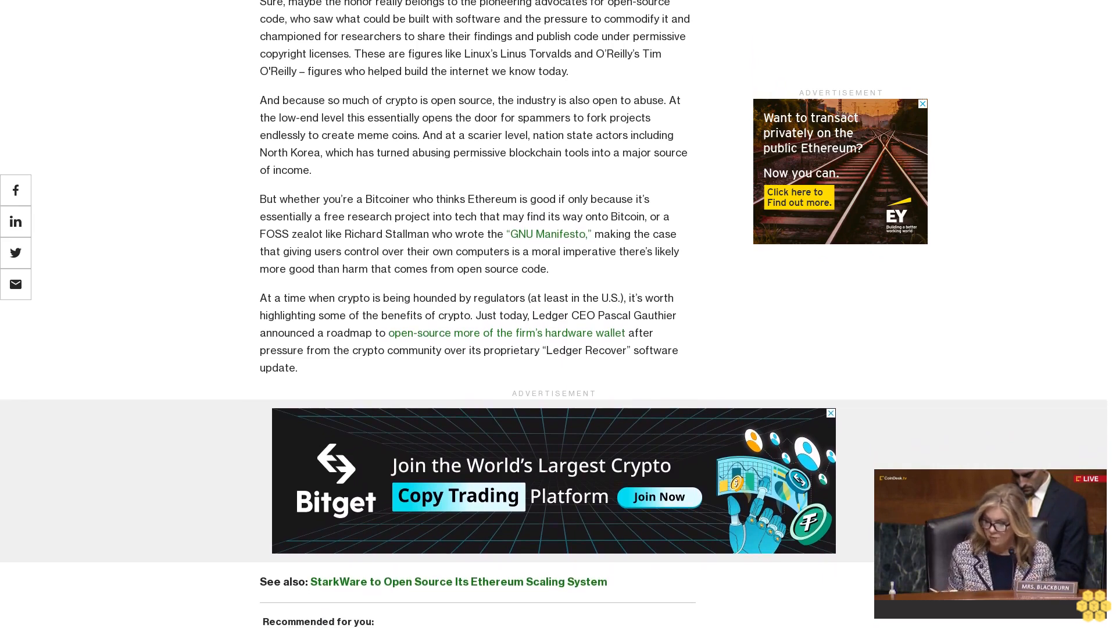
scroll("down", 3)
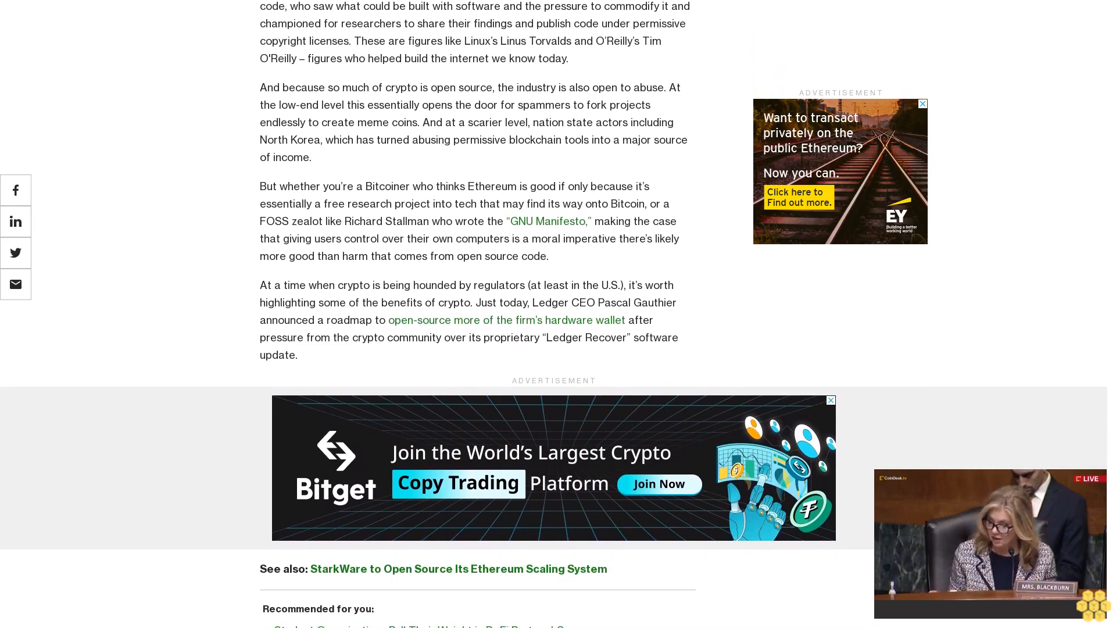
scroll("down", 3)
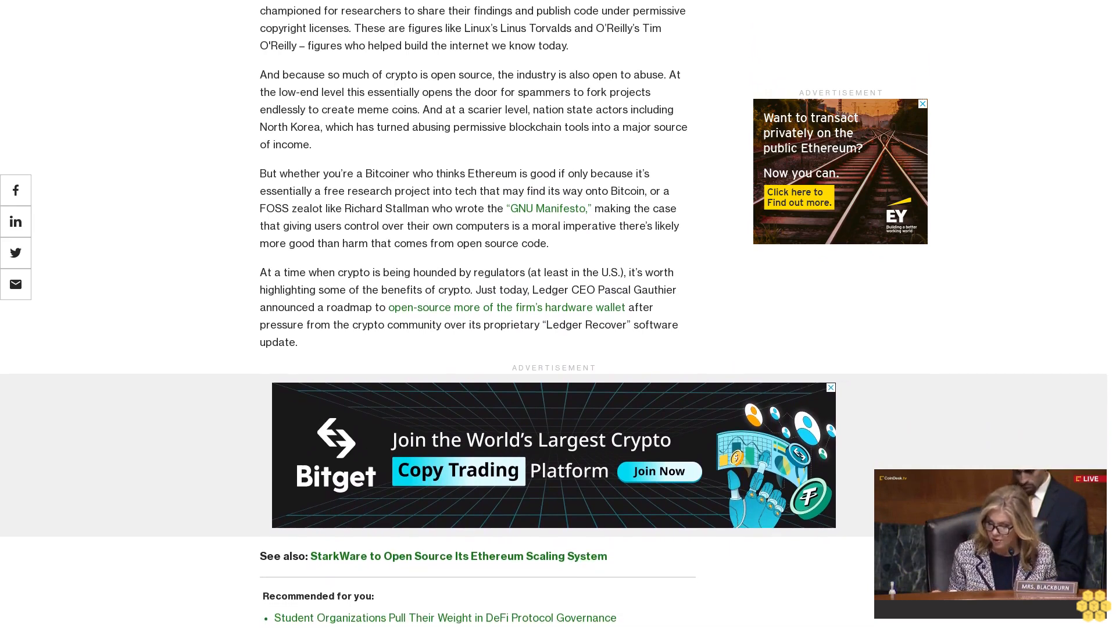
scroll("down", 3)
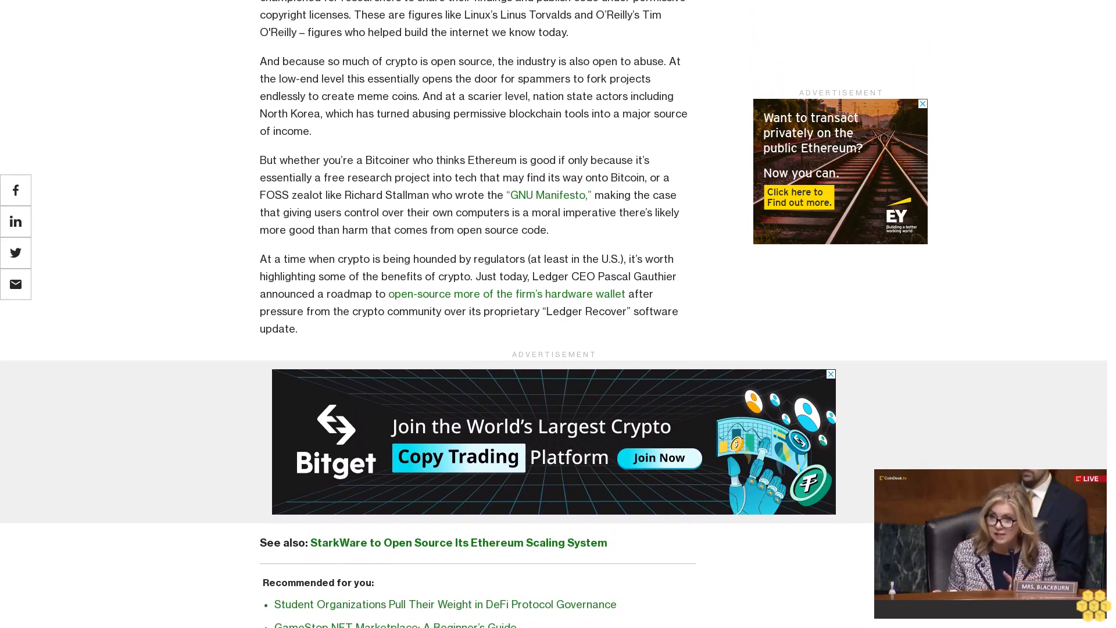
scroll("down", 3)
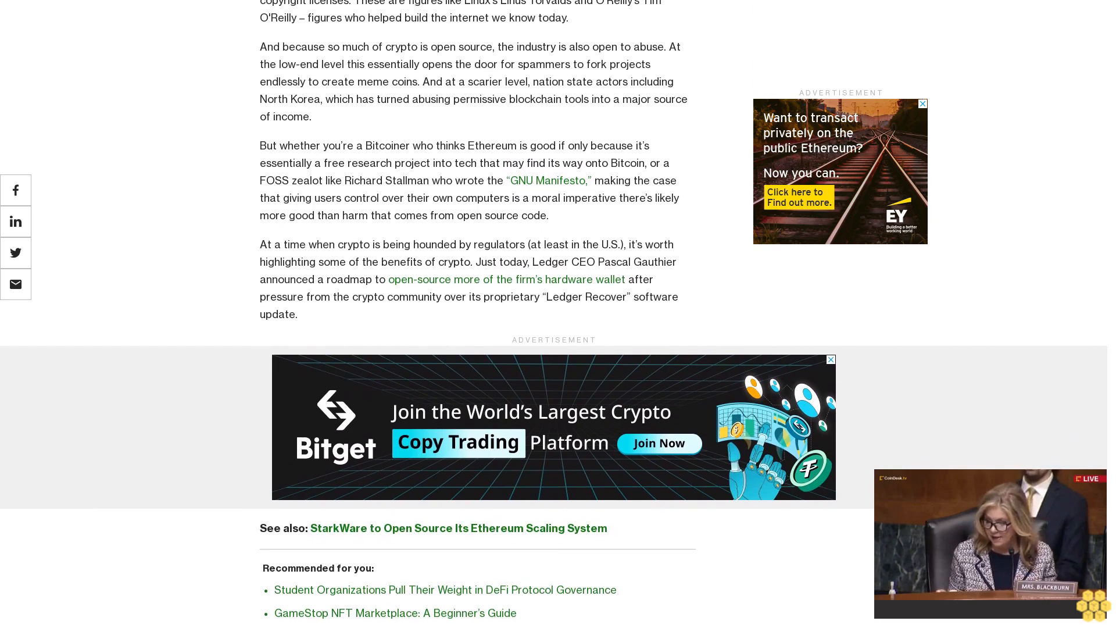
scroll("down", 3)
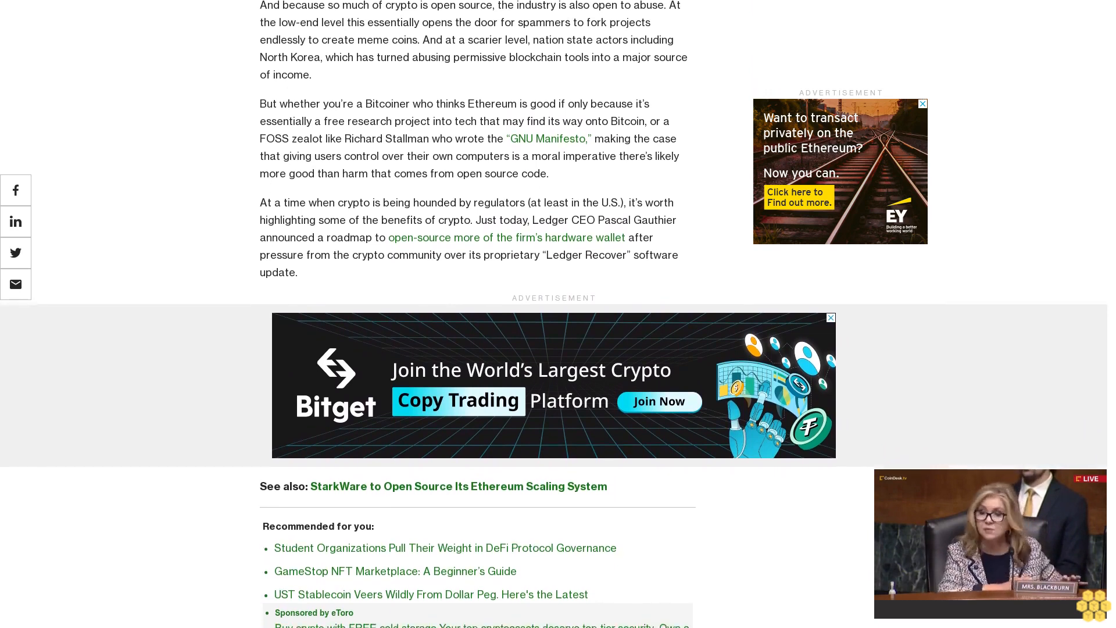
scroll("down", 3)
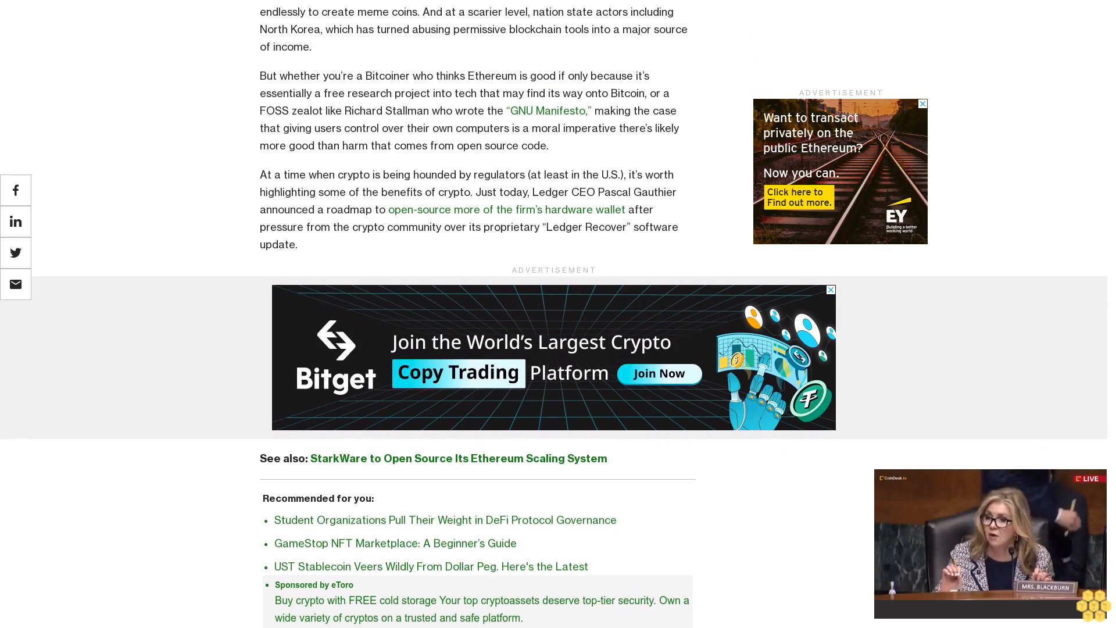
scroll("down", 3)
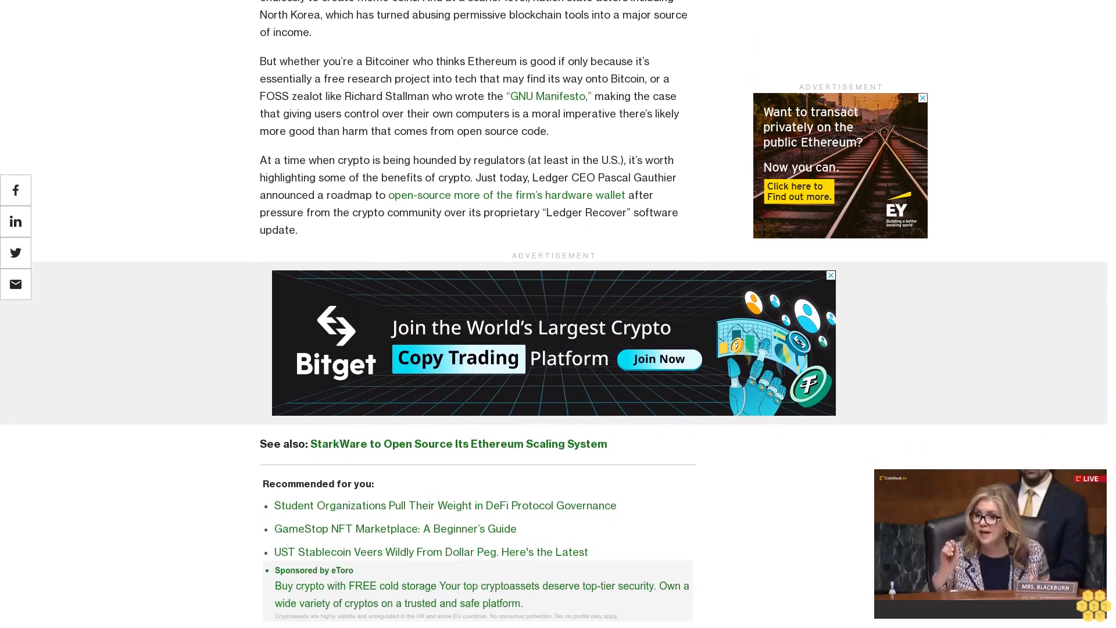